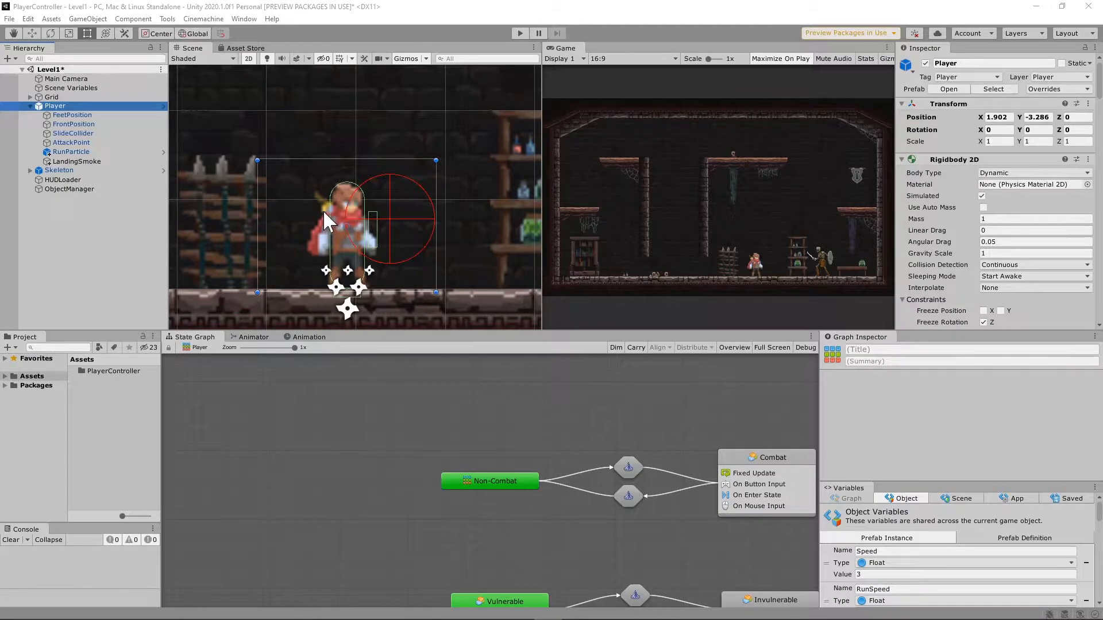
pyautogui.moveTo(286, 225)
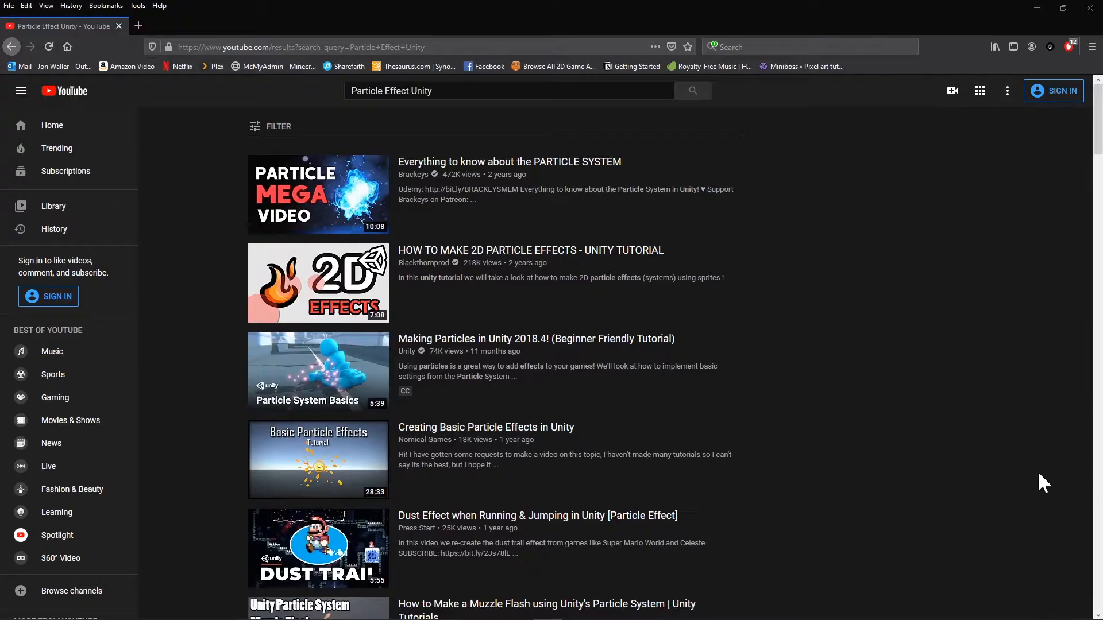
pyautogui.moveTo(951, 413)
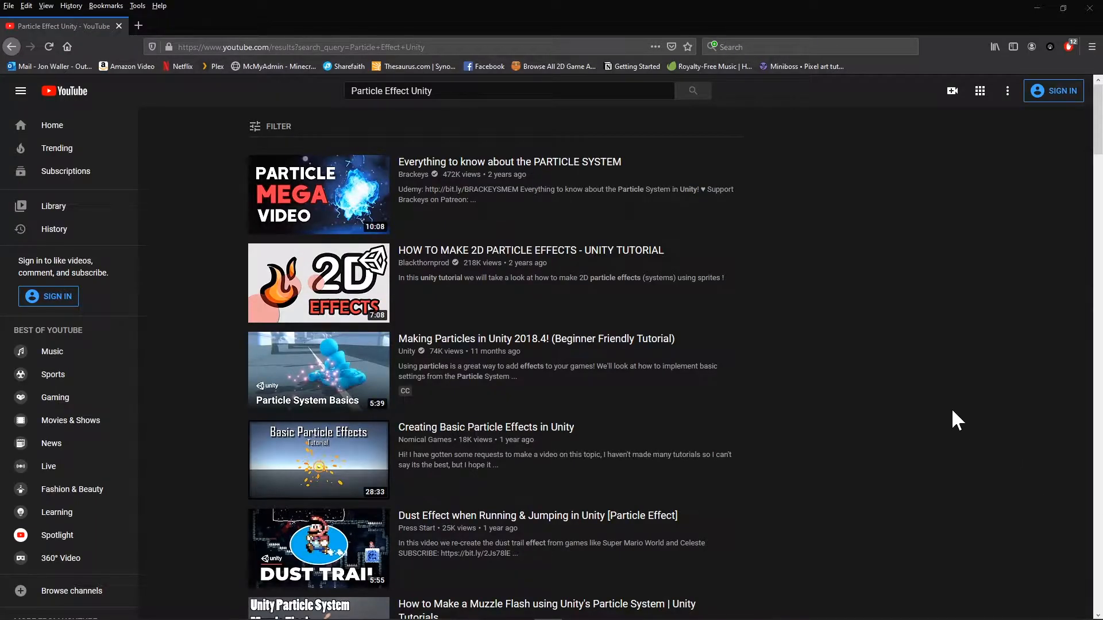
pyautogui.moveTo(930, 403)
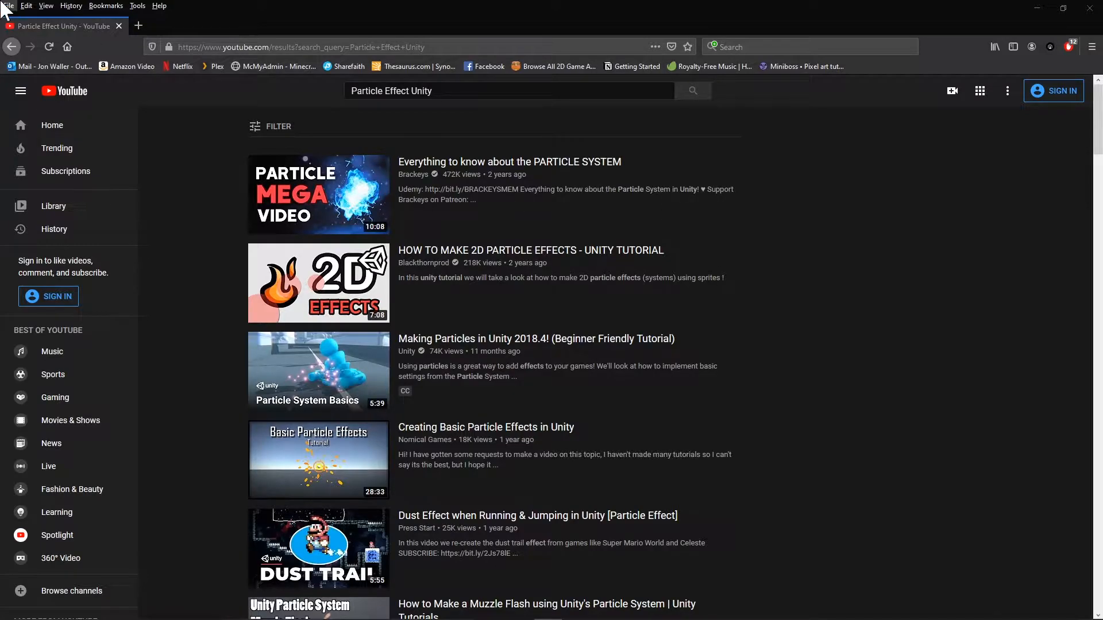
pyautogui.moveTo(350, 510)
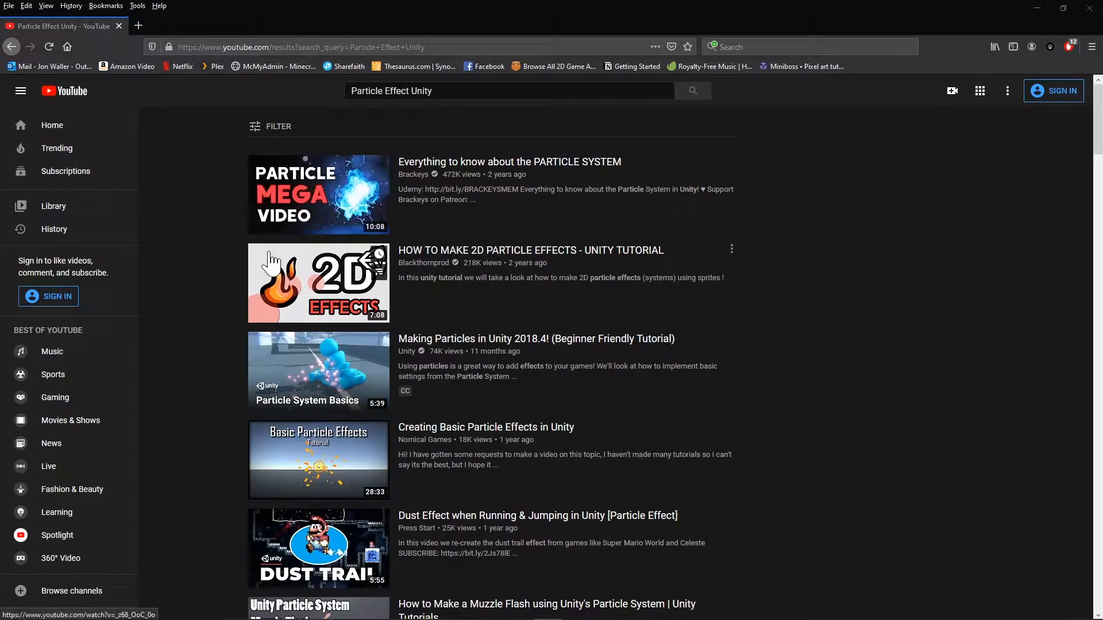
pyautogui.moveTo(615, 504)
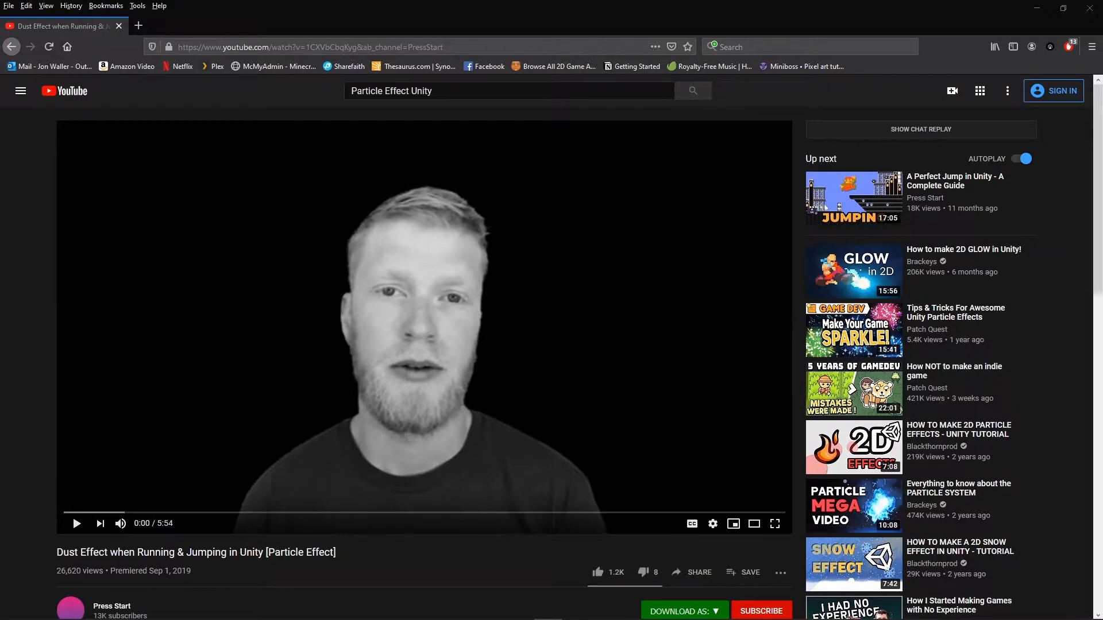
pyautogui.moveTo(48, 613)
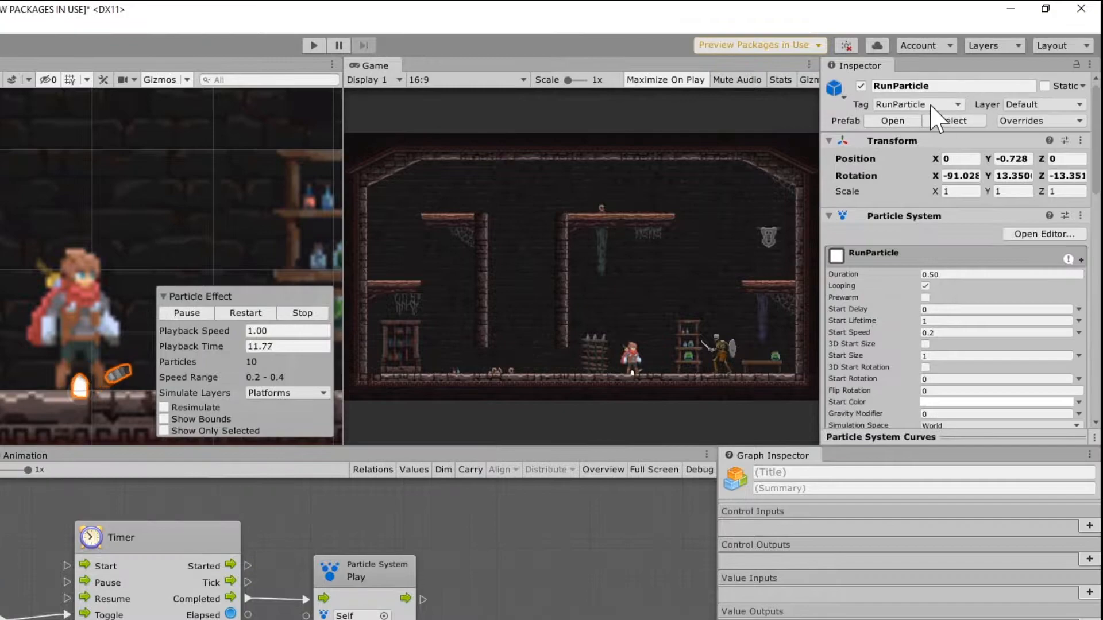
# Step: Confirm RunParticle's tag stays RunParticle and view its RunPS/StopPS flow graph
pyautogui.click(919, 103)
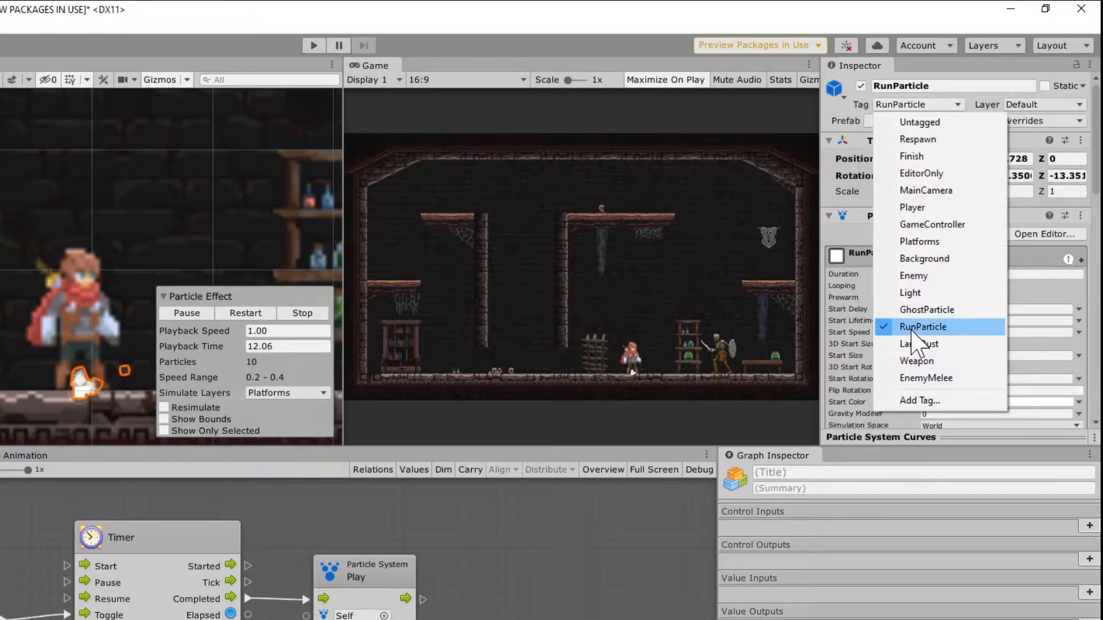
pyautogui.click(919, 400)
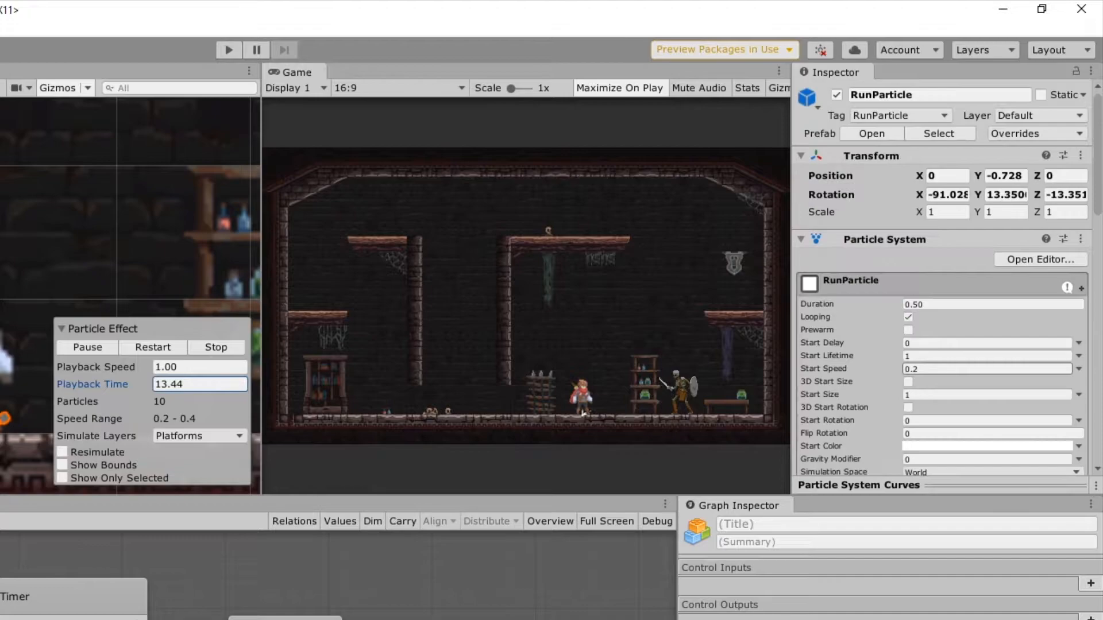
pyautogui.click(1036, 134)
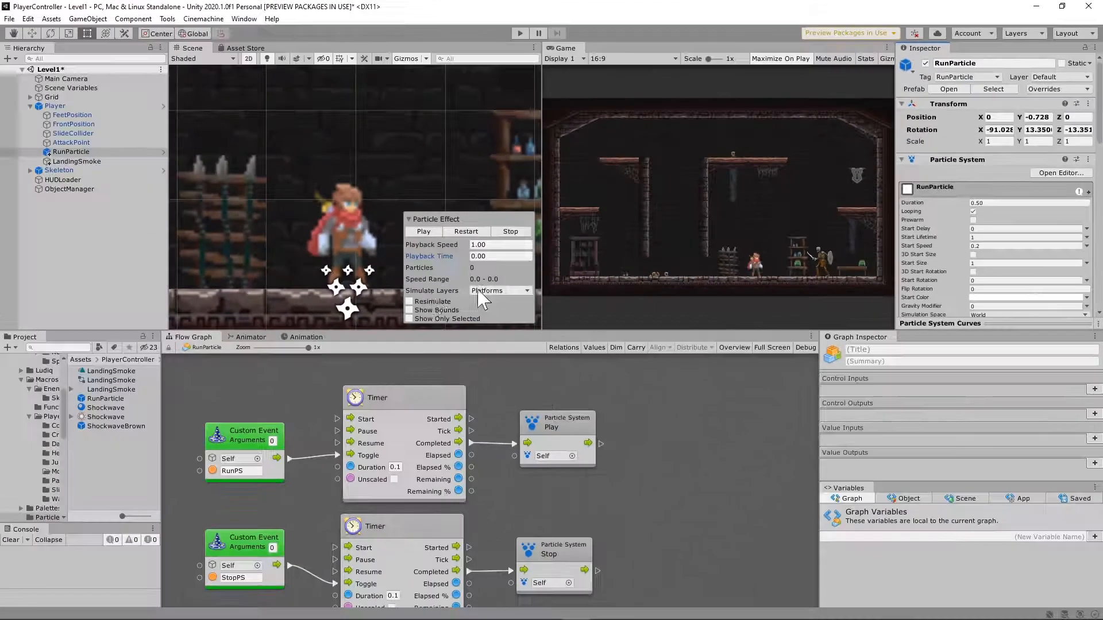
# Step: Select the Player and enter its Non-Combat state's flow graph
pyautogui.click(56, 106)
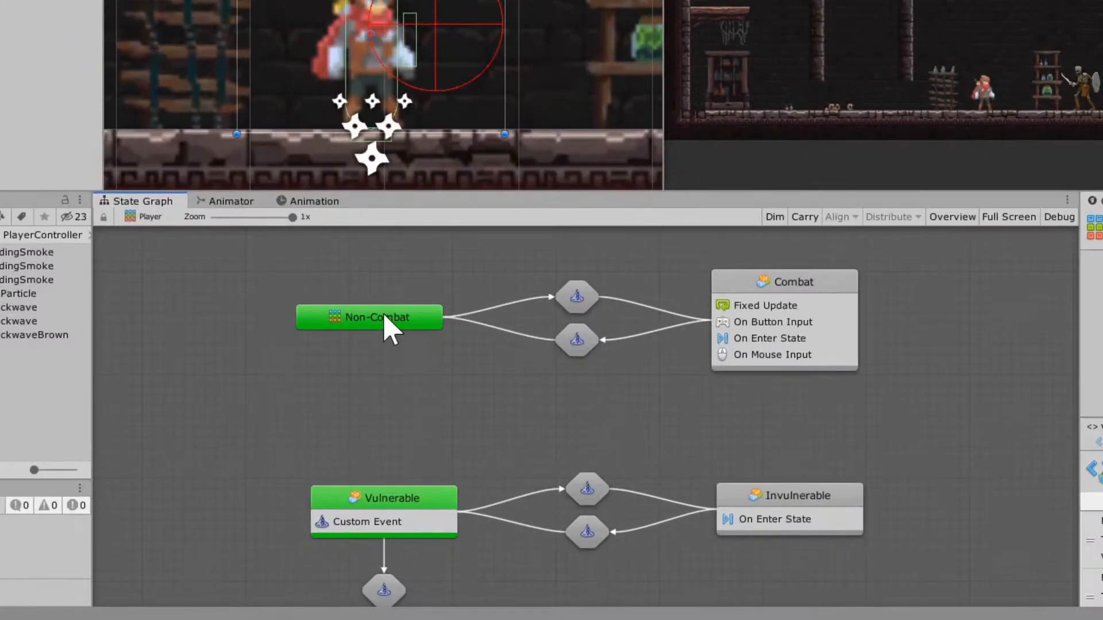
pyautogui.doubleClick(367, 317)
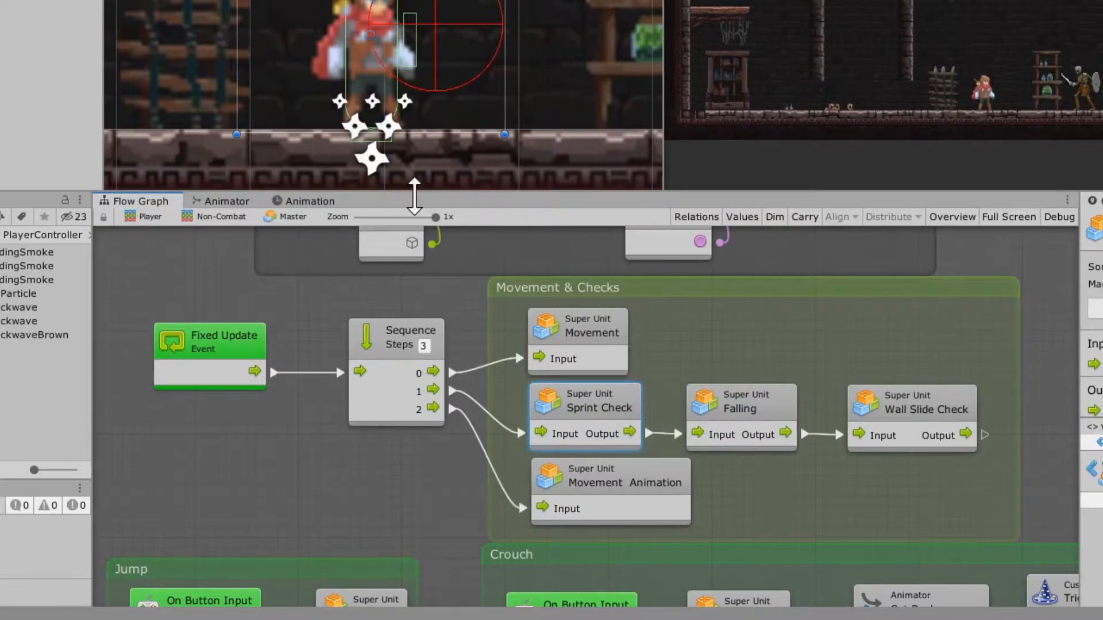
pyautogui.moveTo(535, 501)
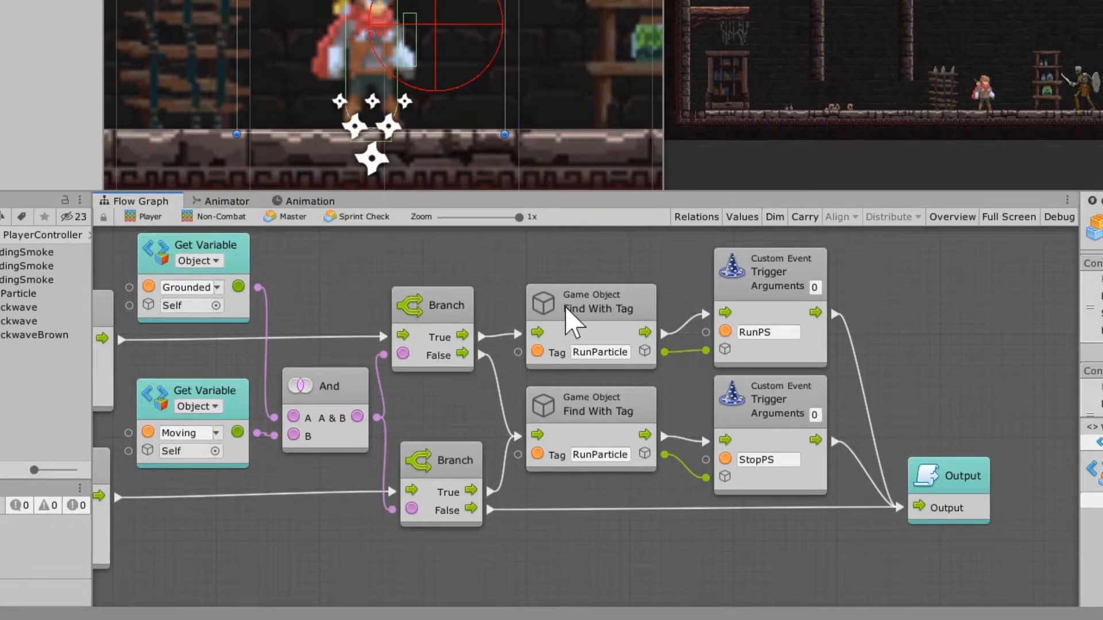
pyautogui.moveTo(775, 526)
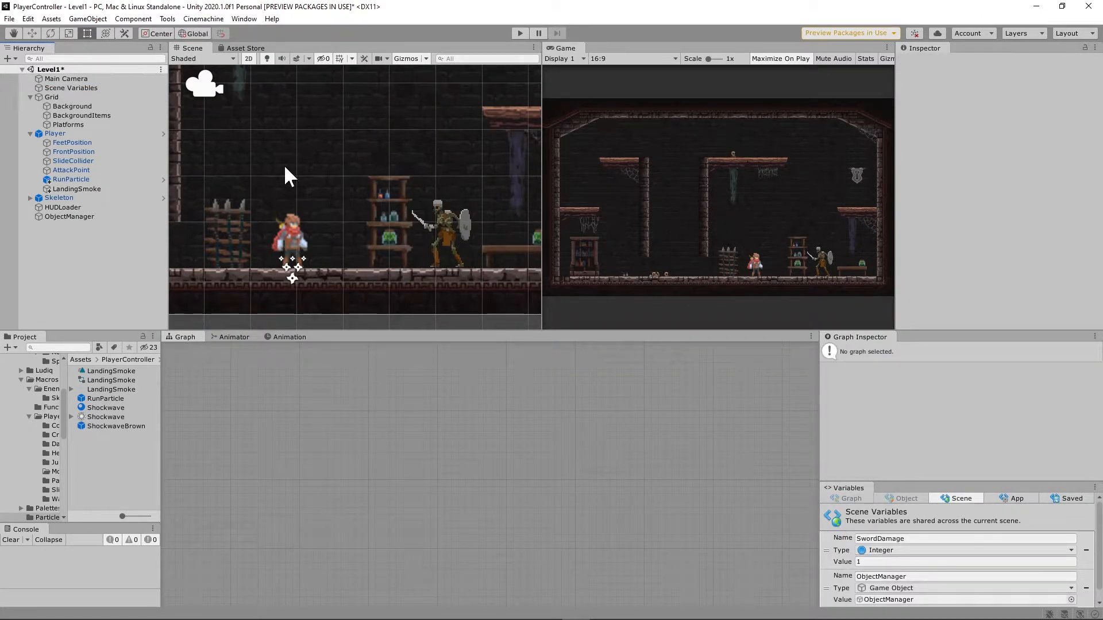
pyautogui.moveTo(298, 166)
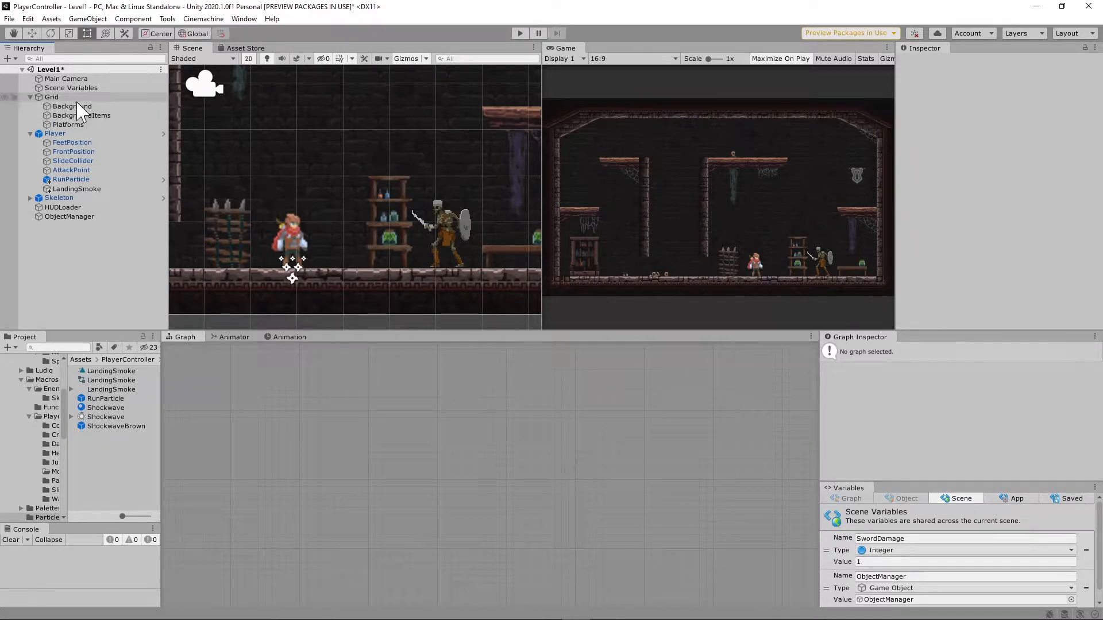
# Step: Select the Player and pan its Dash graph to the Instantiate Shockwave (ShockwaveBrown) group
pyautogui.click(55, 133)
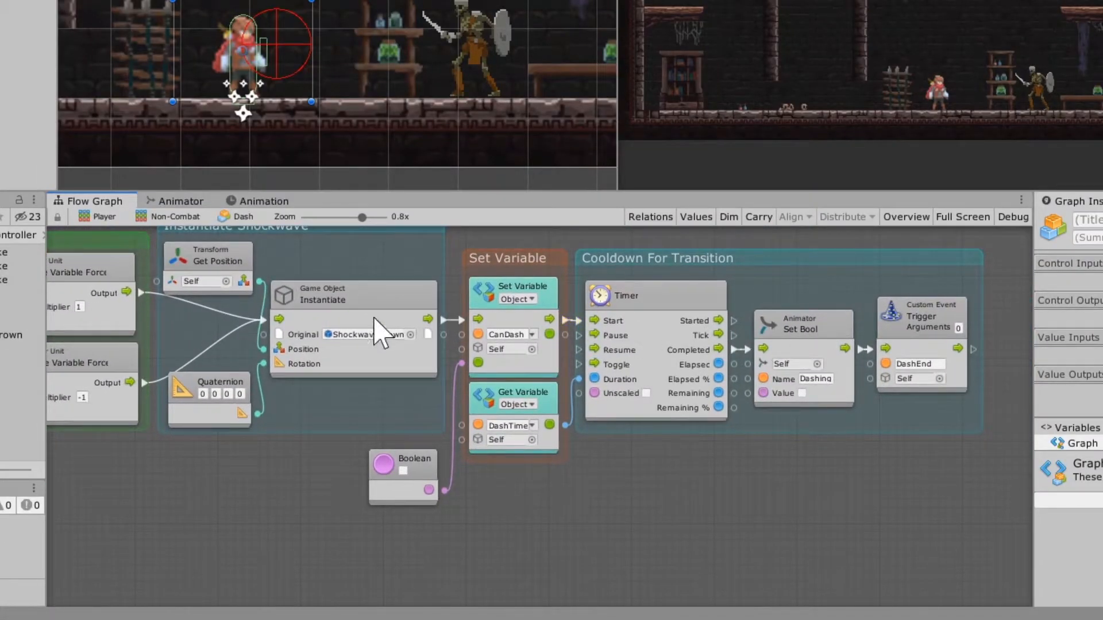
pyautogui.moveTo(359, 217); pyautogui.dragTo(381, 218)
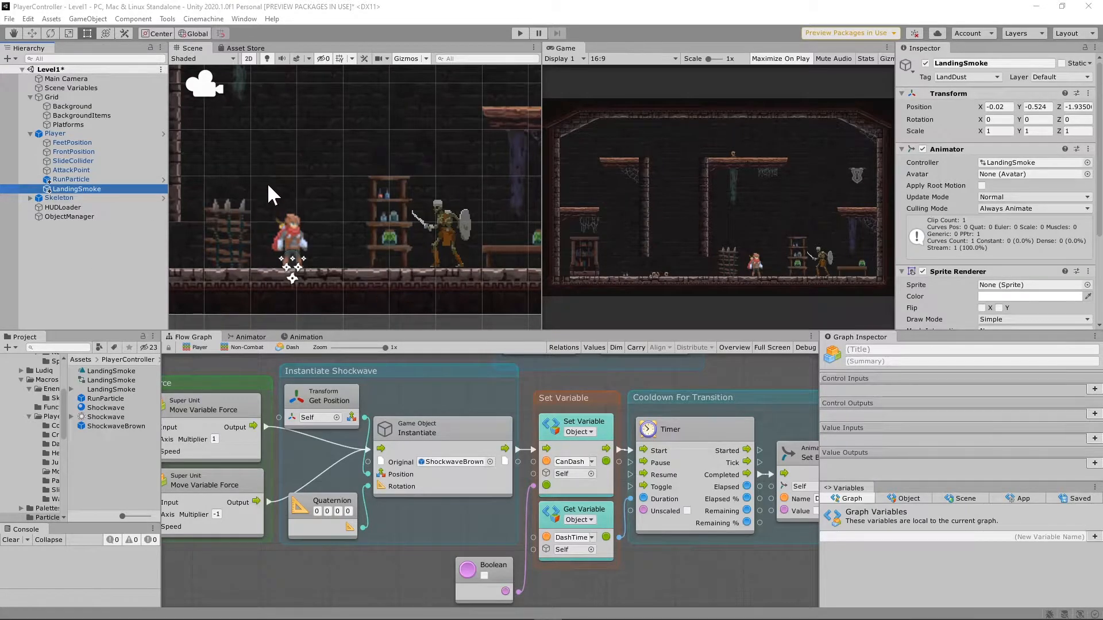
pyautogui.moveTo(64, 260)
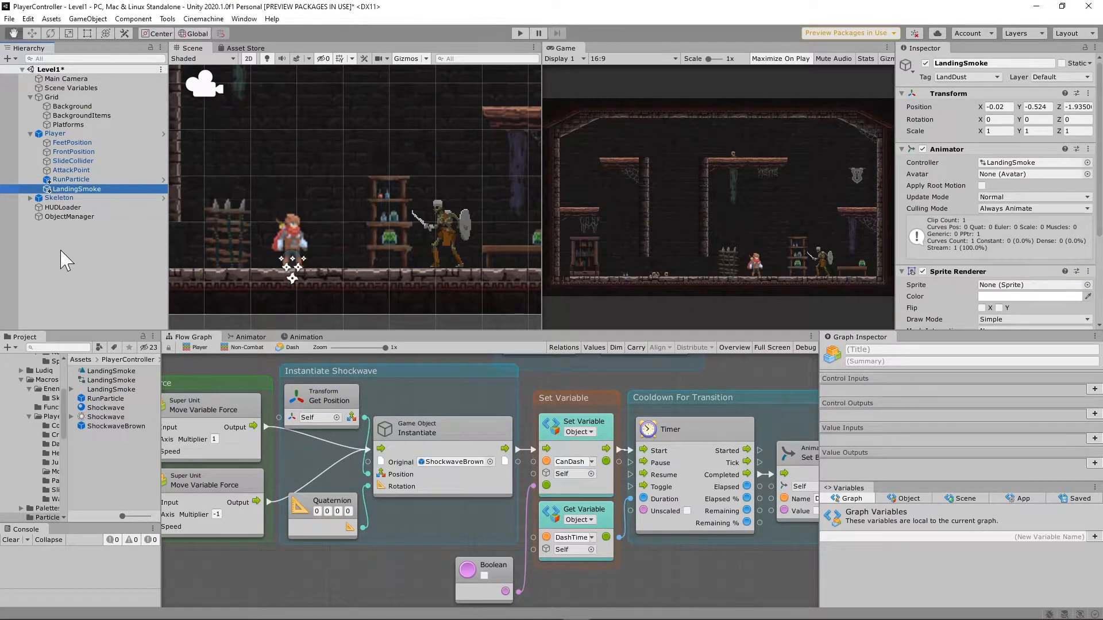
# Step: Select LandingSmoke, keep its LandDust tag and scroll its Inspector to the animator settings
pyautogui.rightClick(78, 189)
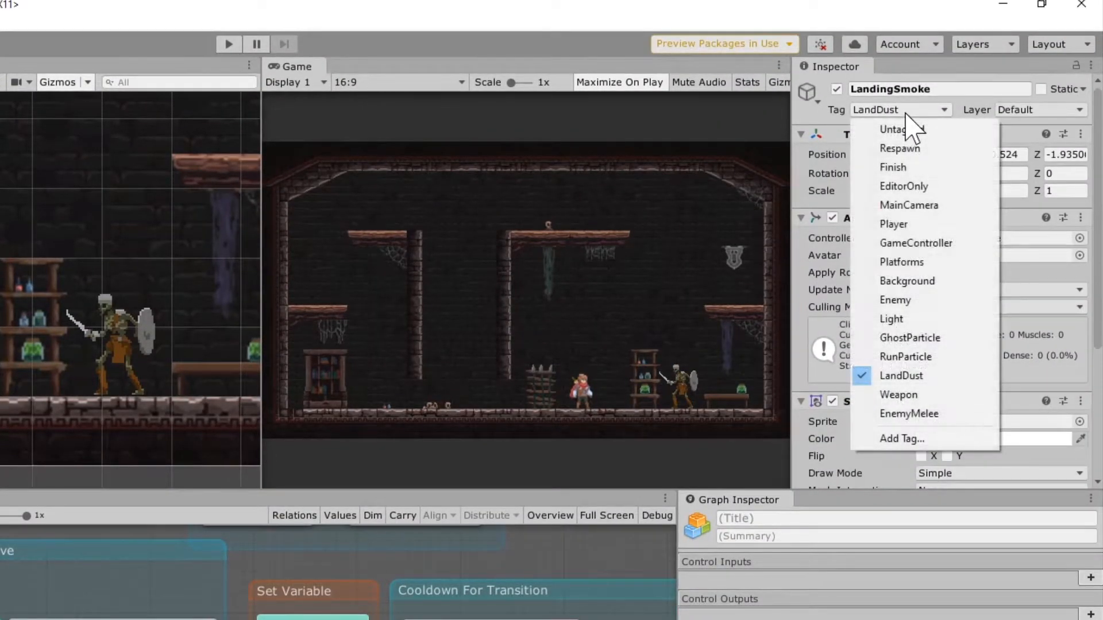
pyautogui.moveTo(898, 395)
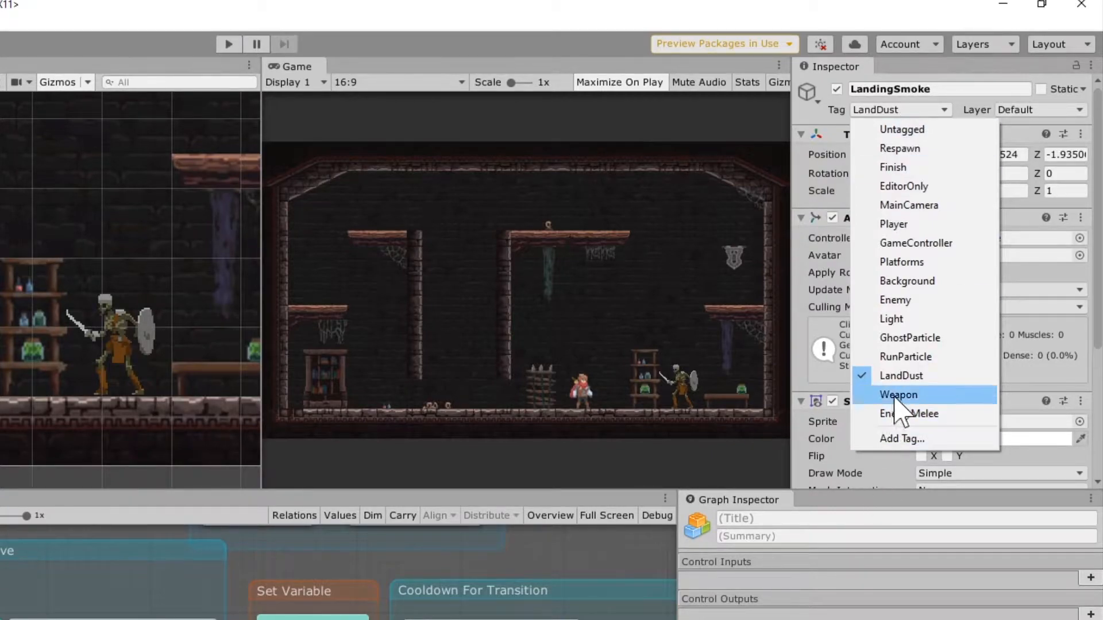
pyautogui.click(899, 396)
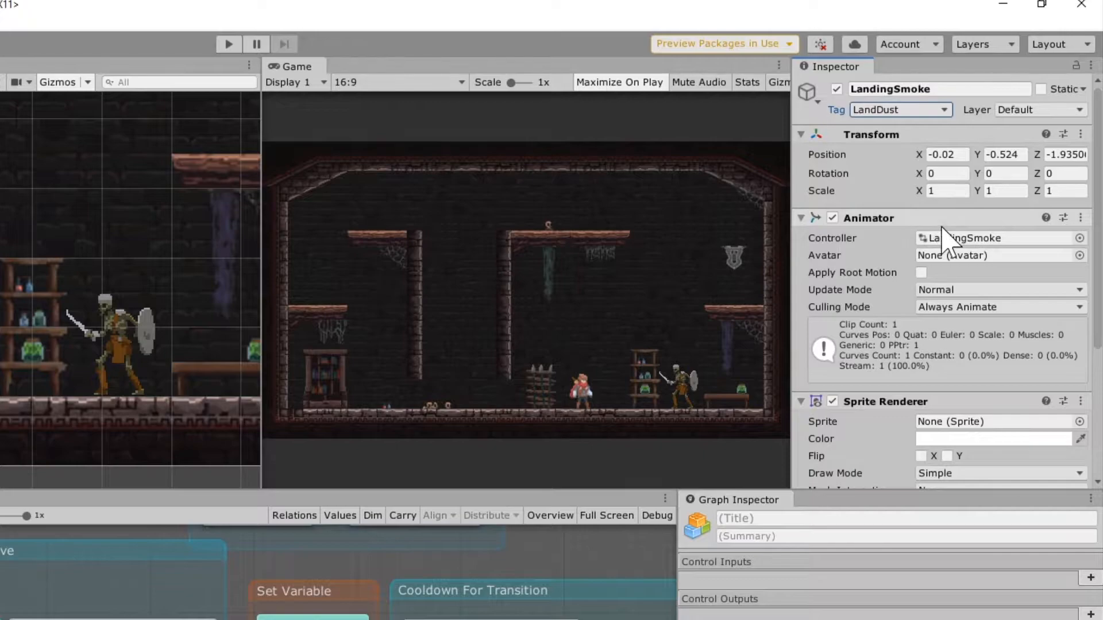
pyautogui.scroll(-3)
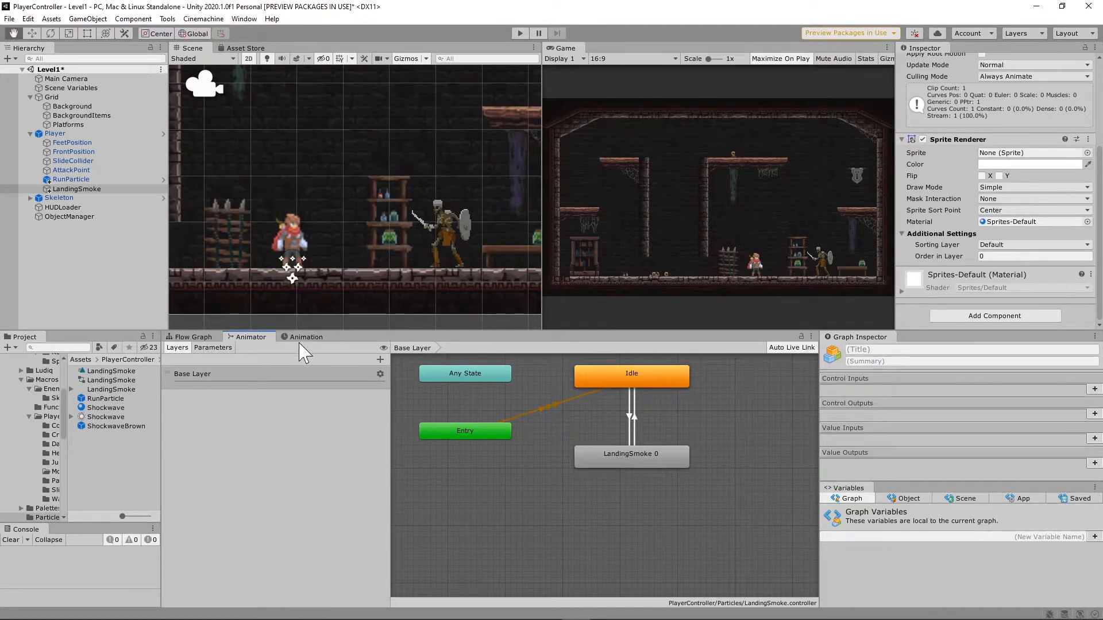
# Step: Preview the LandingSmoke sprite animation frame by frame and browse its clip list
pyautogui.click(306, 337)
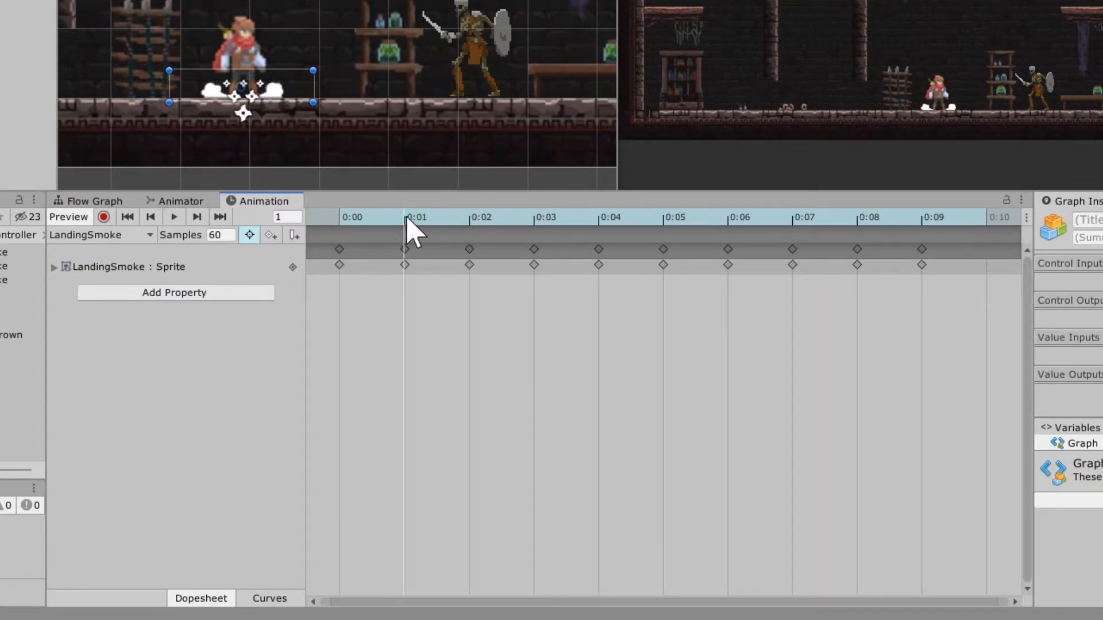
pyautogui.click(731, 216)
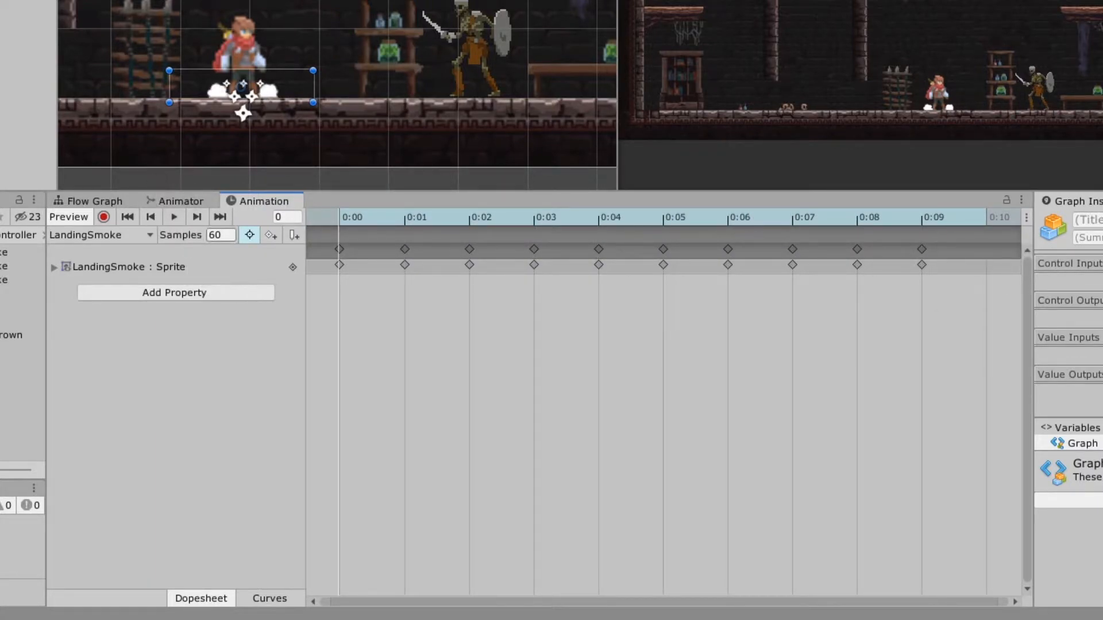
pyautogui.click(175, 217)
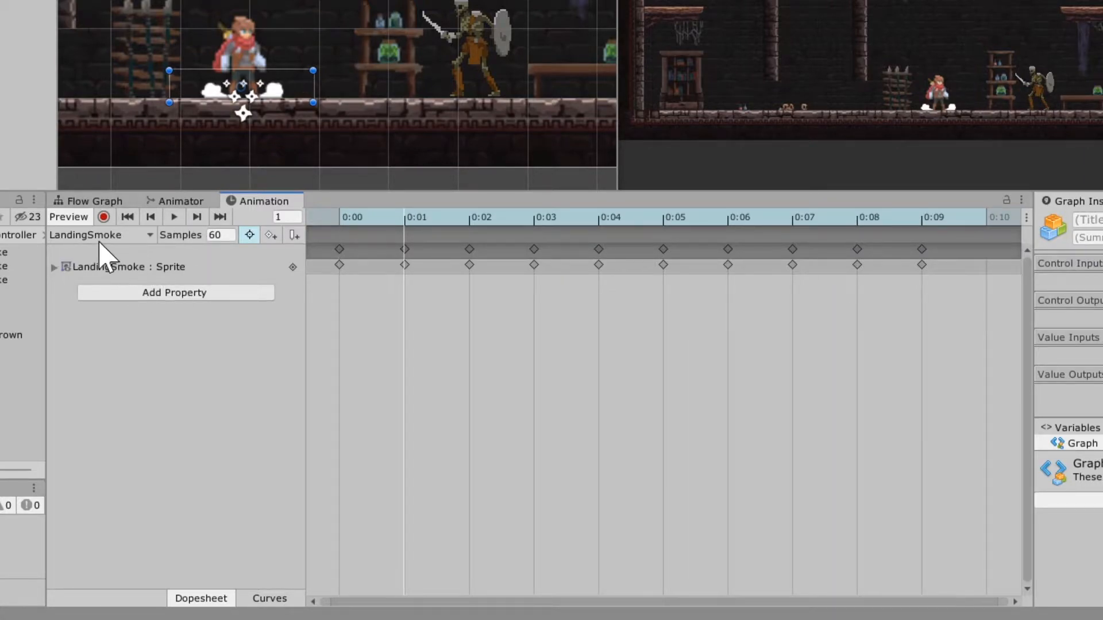
pyautogui.click(101, 235)
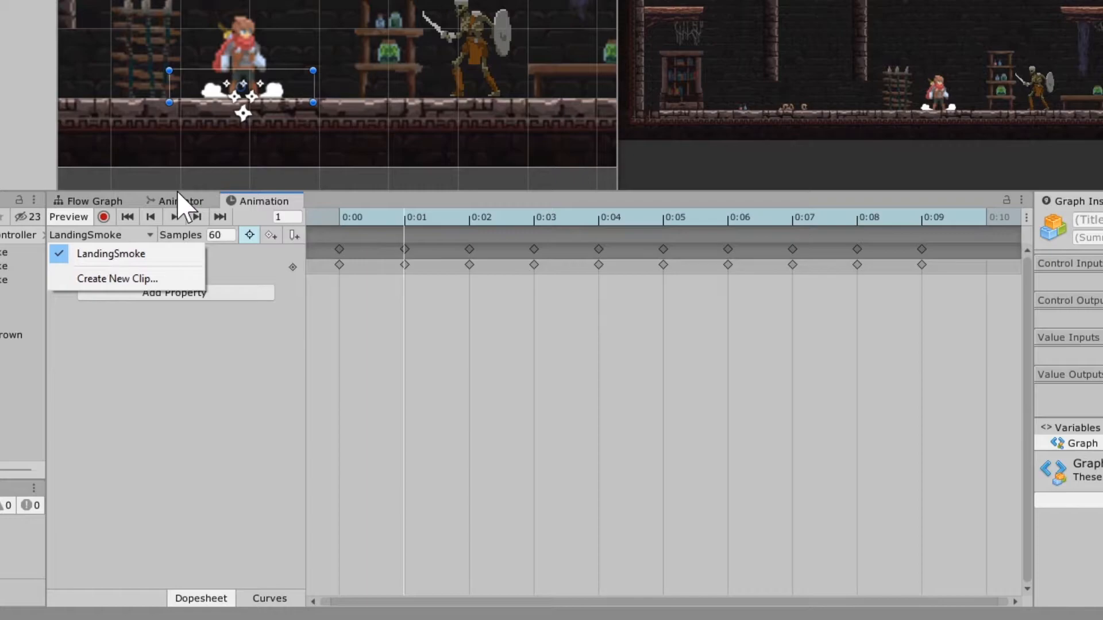
pyautogui.click(178, 201)
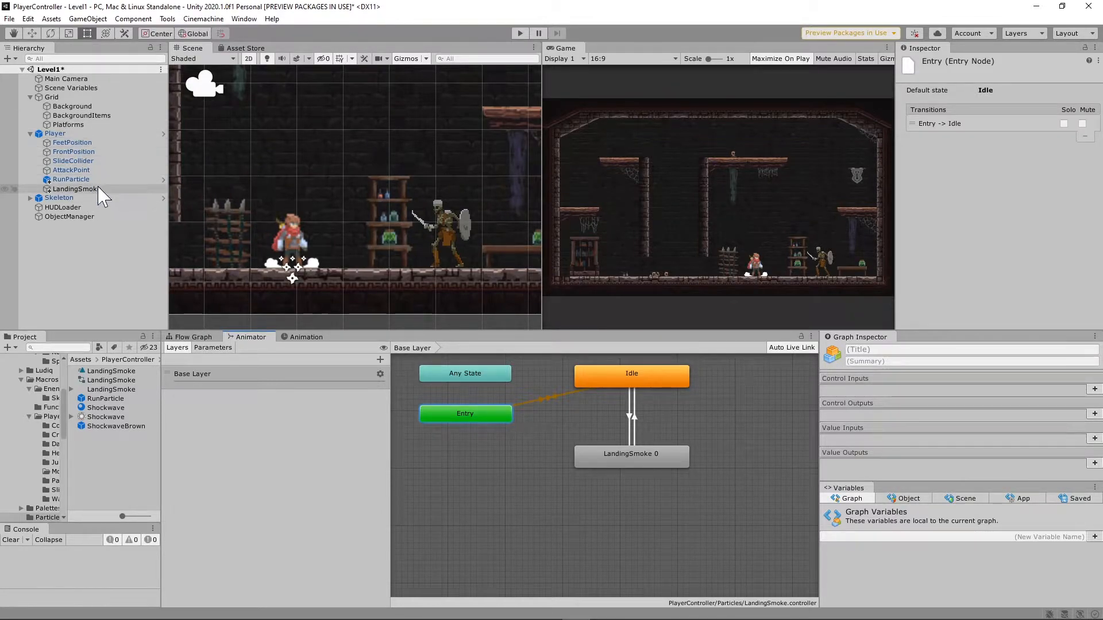
# Step: Select the LandingSmoke object to view its Inspector settings
pyautogui.click(75, 188)
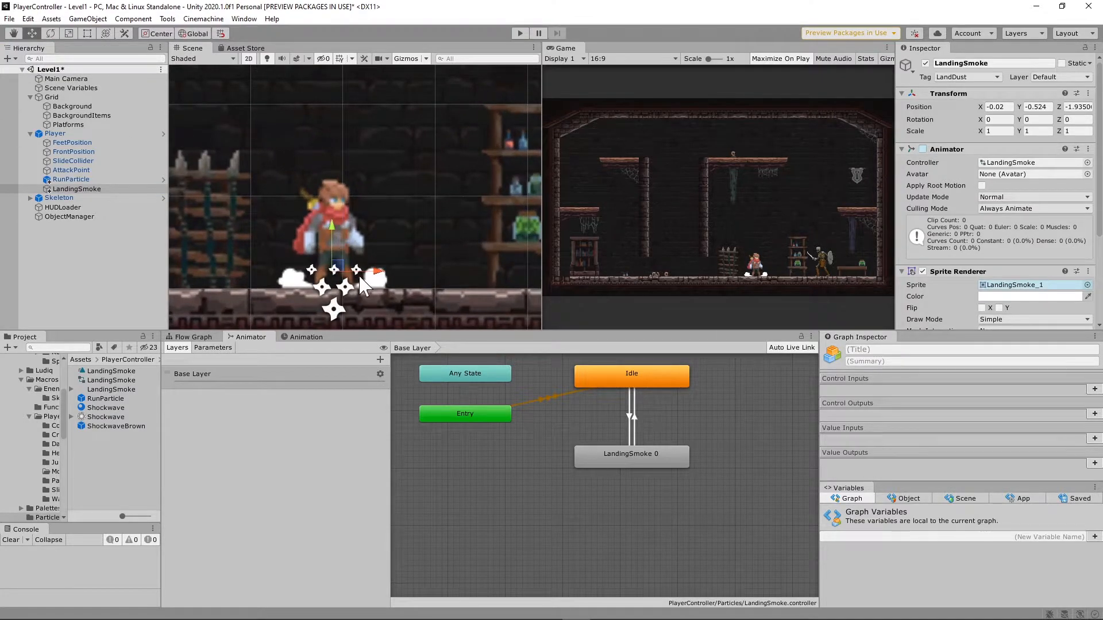
pyautogui.moveTo(409, 295)
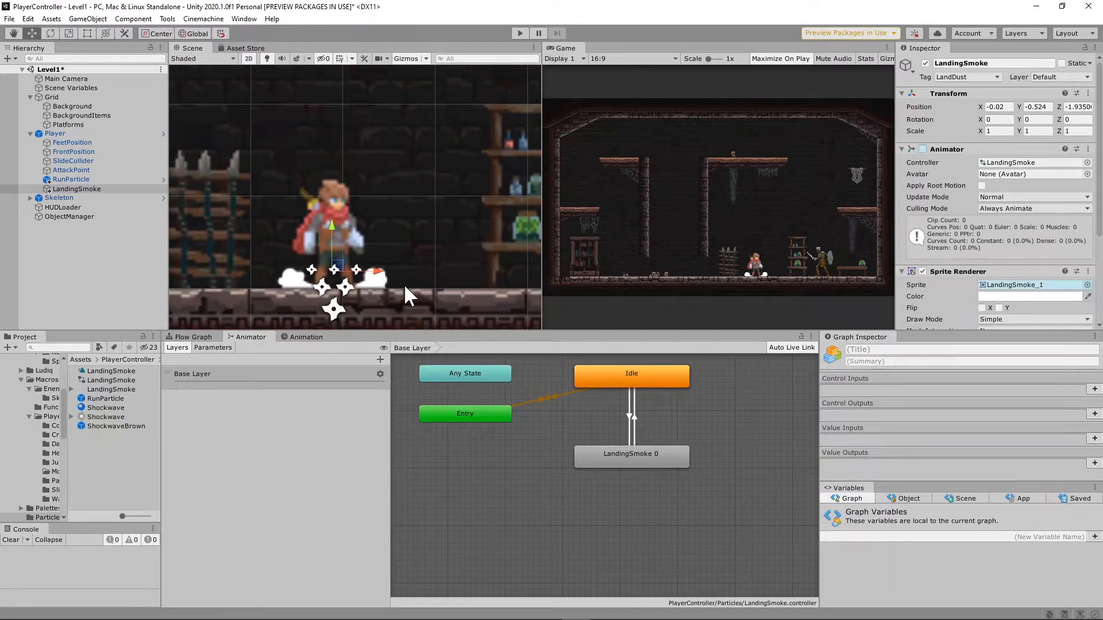
pyautogui.moveTo(241, 203)
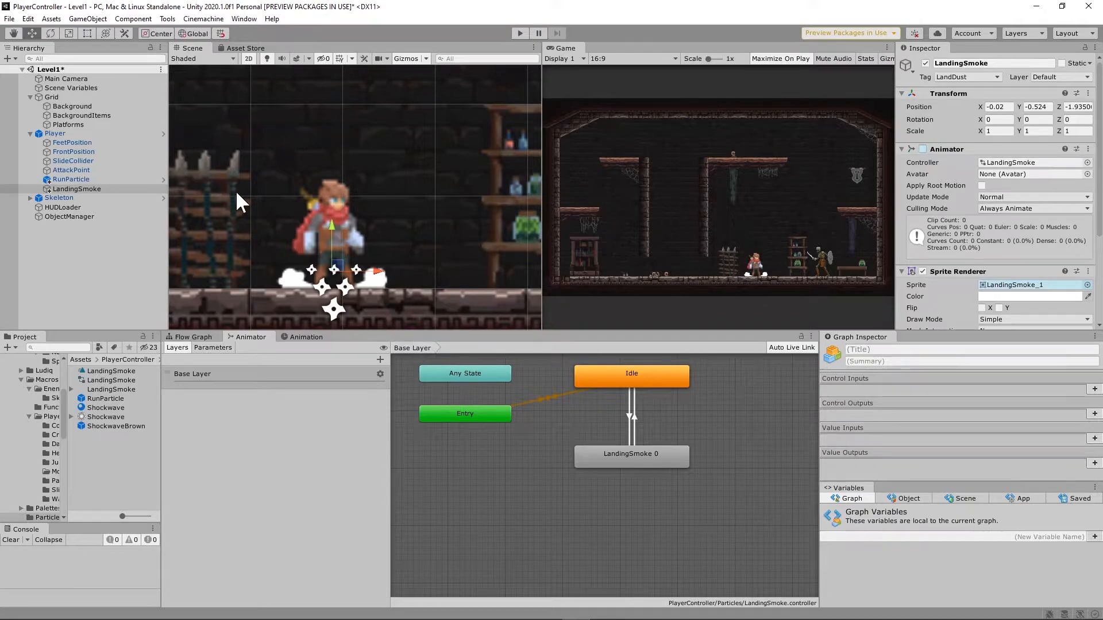
pyautogui.moveTo(646, 408)
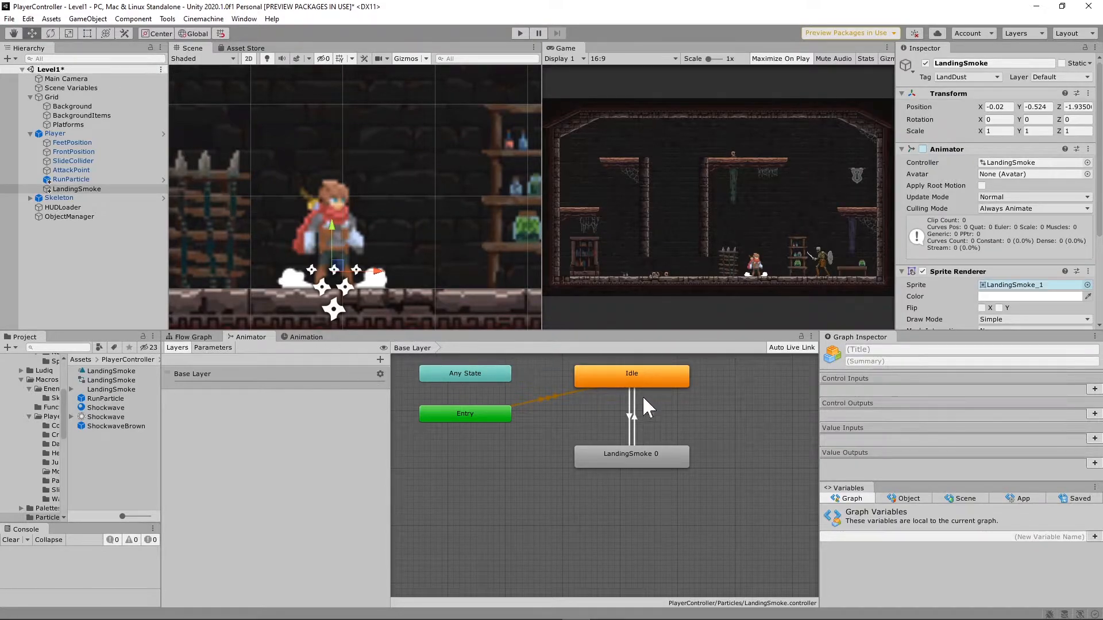
# Step: Show the animator's Parameters list and select the landing smoke state's name for renaming
pyautogui.click(213, 347)
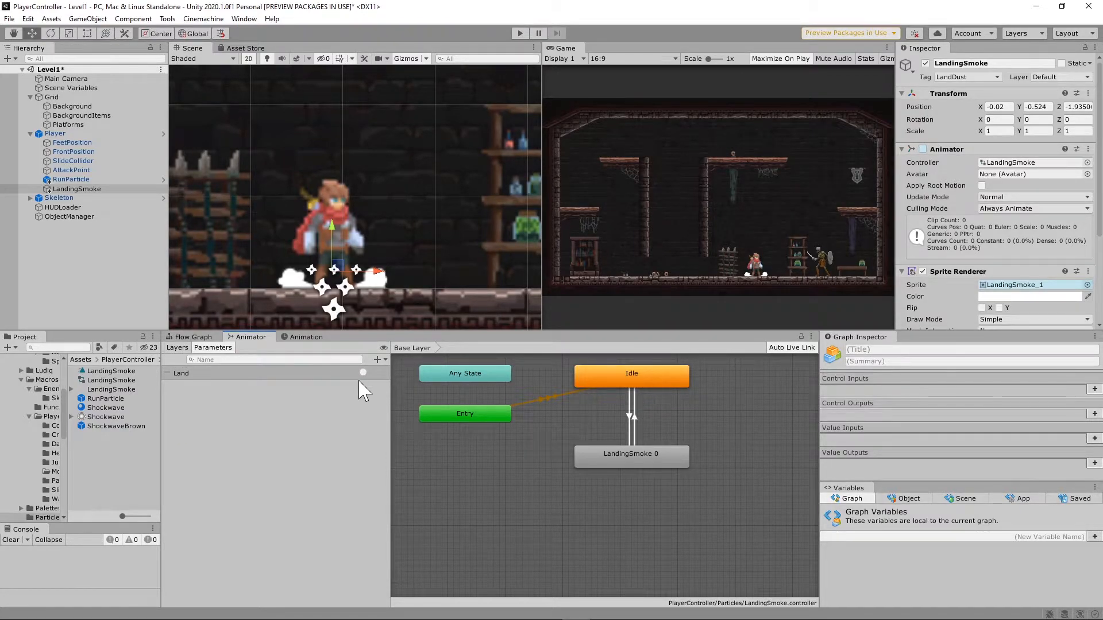
pyautogui.moveTo(630, 393)
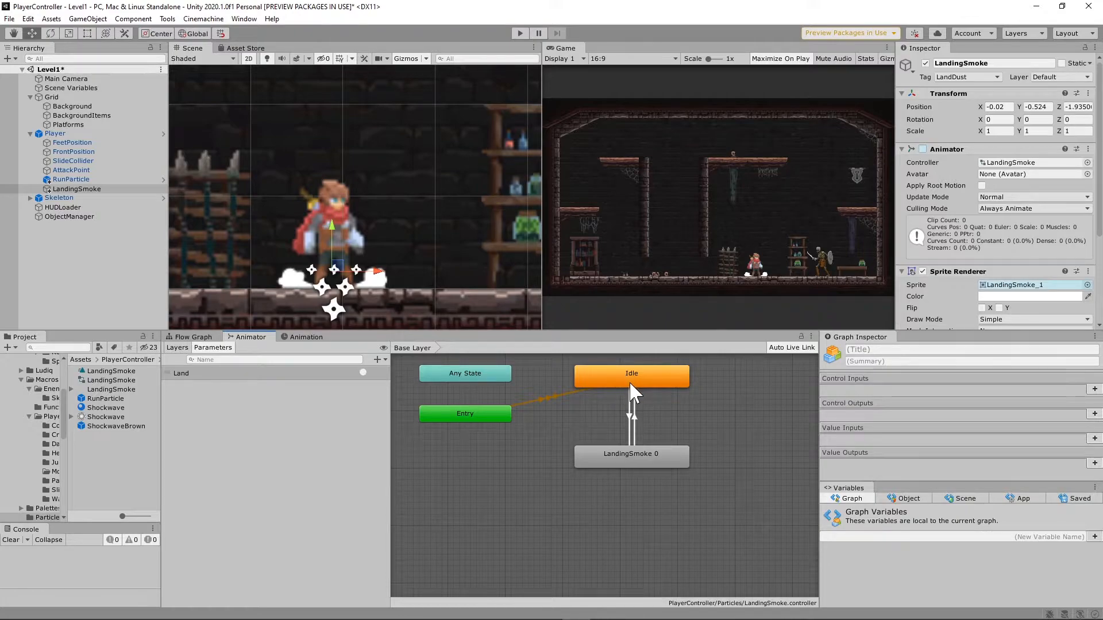
pyautogui.click(632, 456)
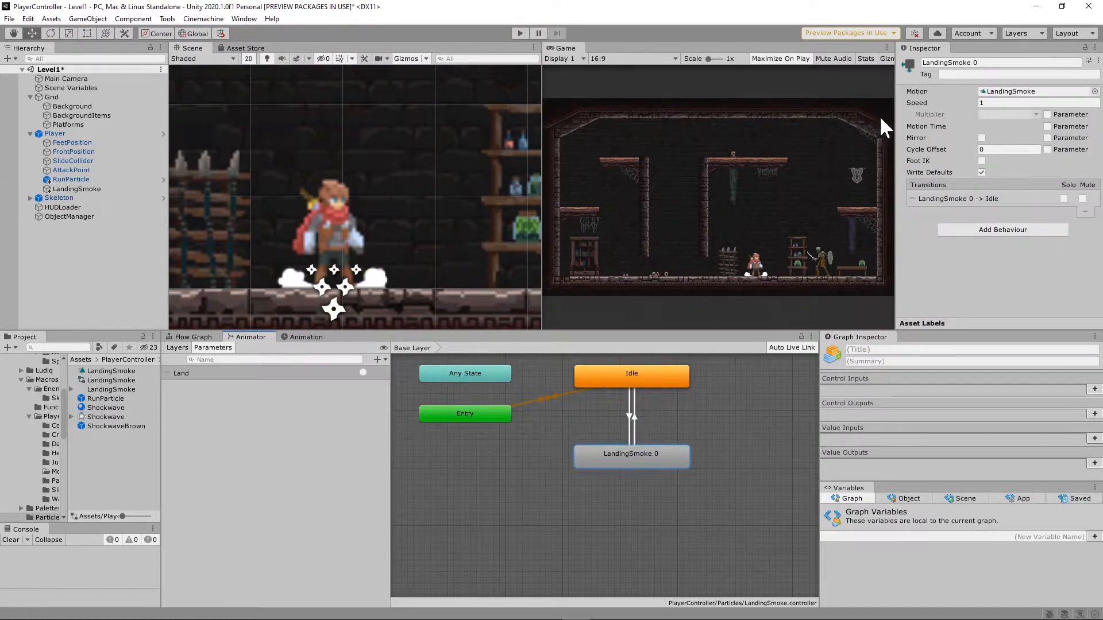
pyautogui.doubleClick(999, 62)
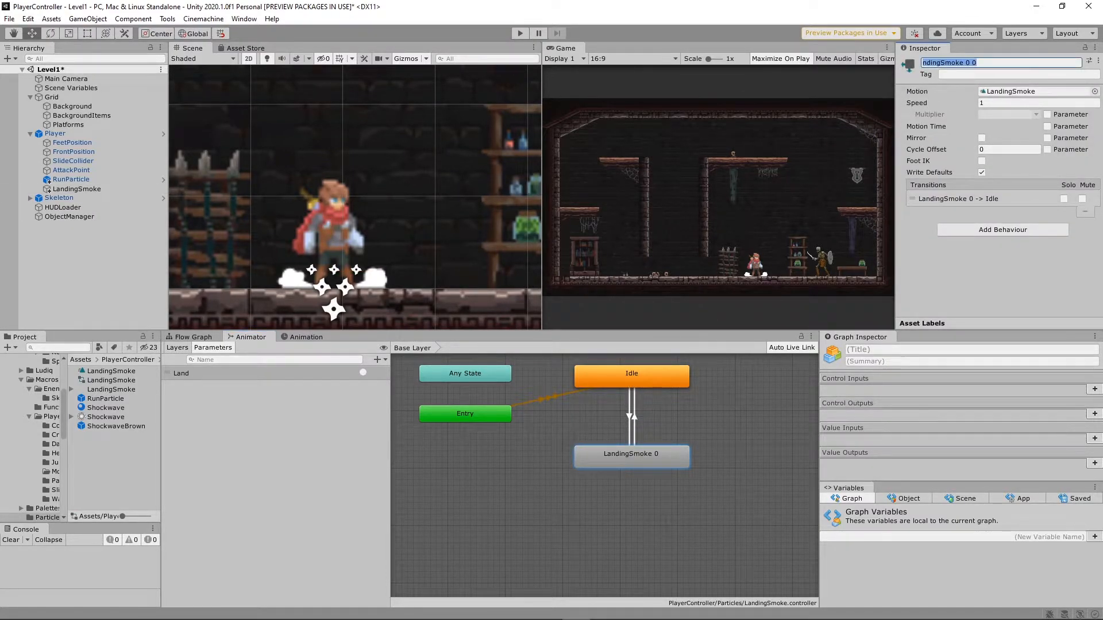
pyautogui.moveTo(766, 76)
pyautogui.write('Play')
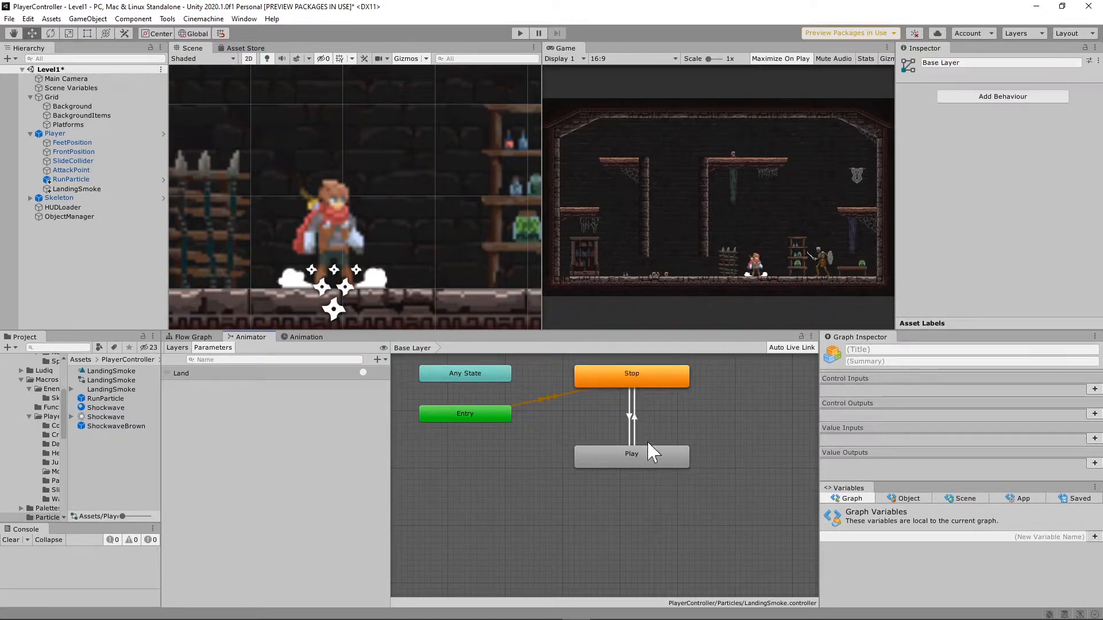
# Step: Adjust timing on the Stop→Play transition, then select Play→Stop and edit its settings
pyautogui.click(628, 415)
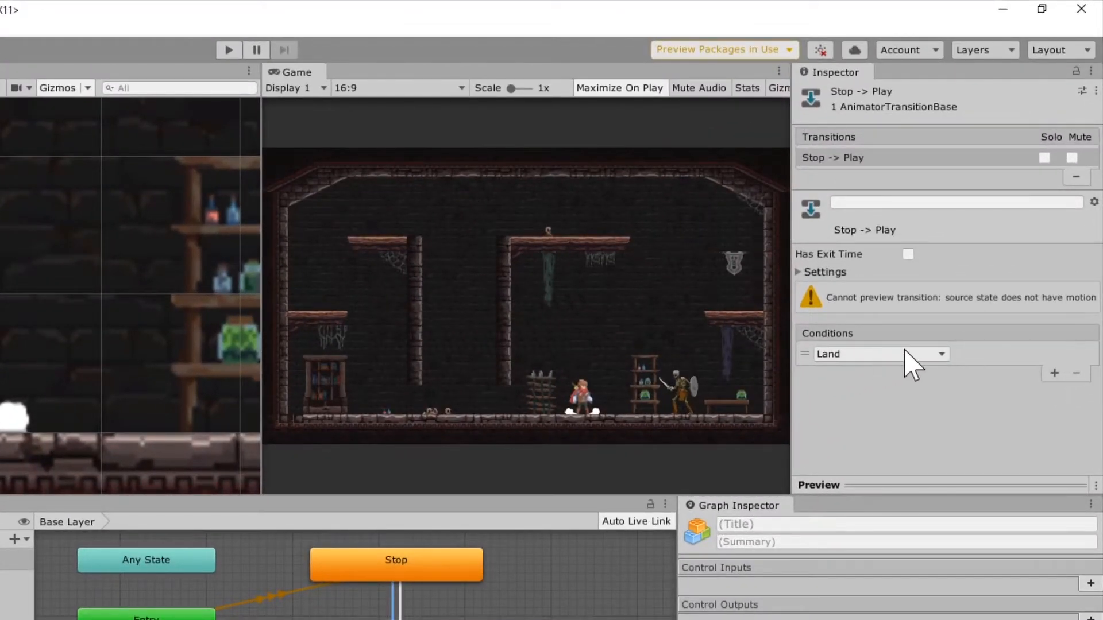
pyautogui.click(799, 272)
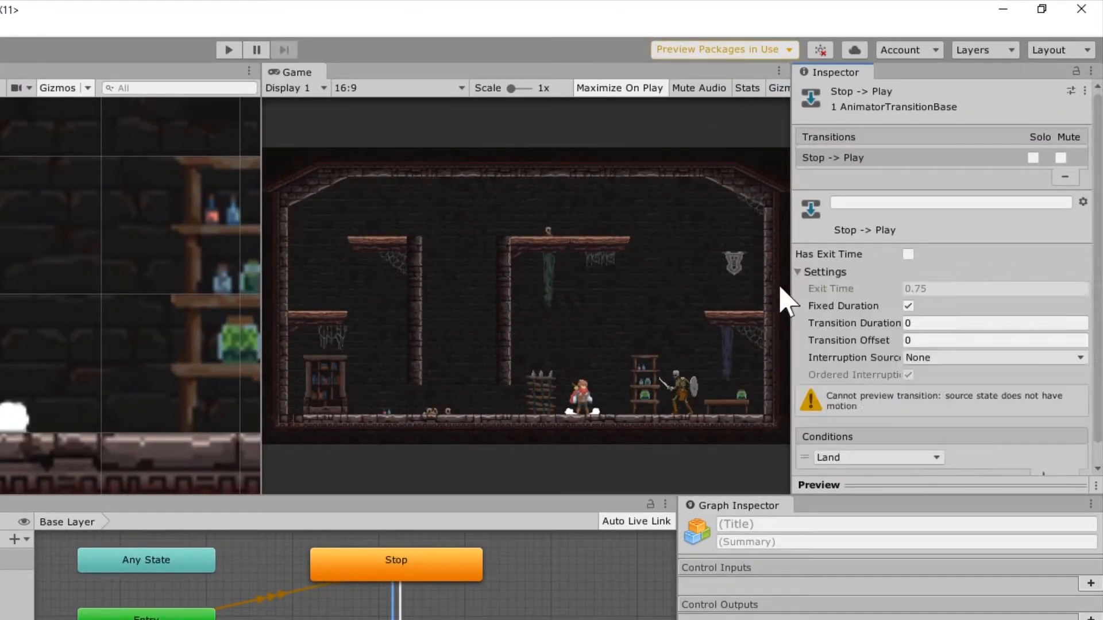
pyautogui.moveTo(956, 319)
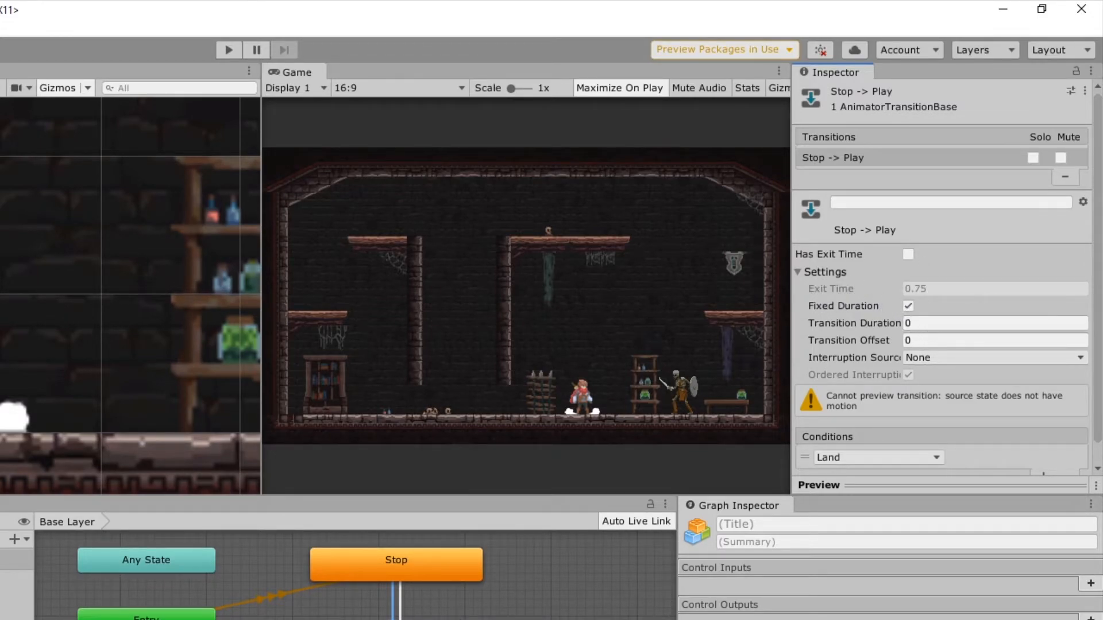
pyautogui.click(993, 323)
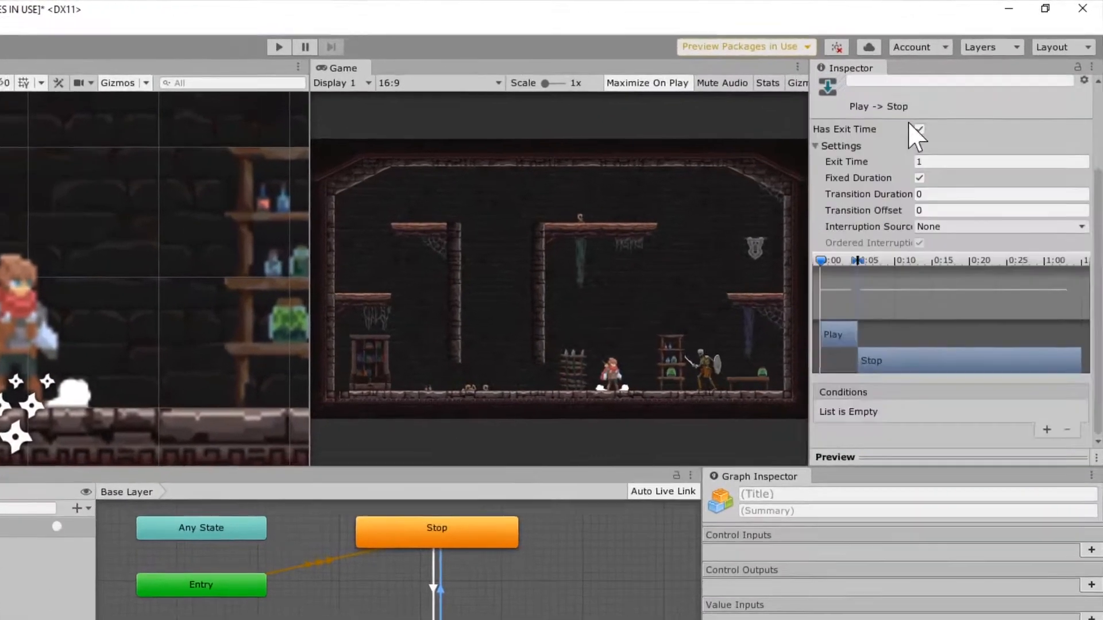
pyautogui.click(919, 129)
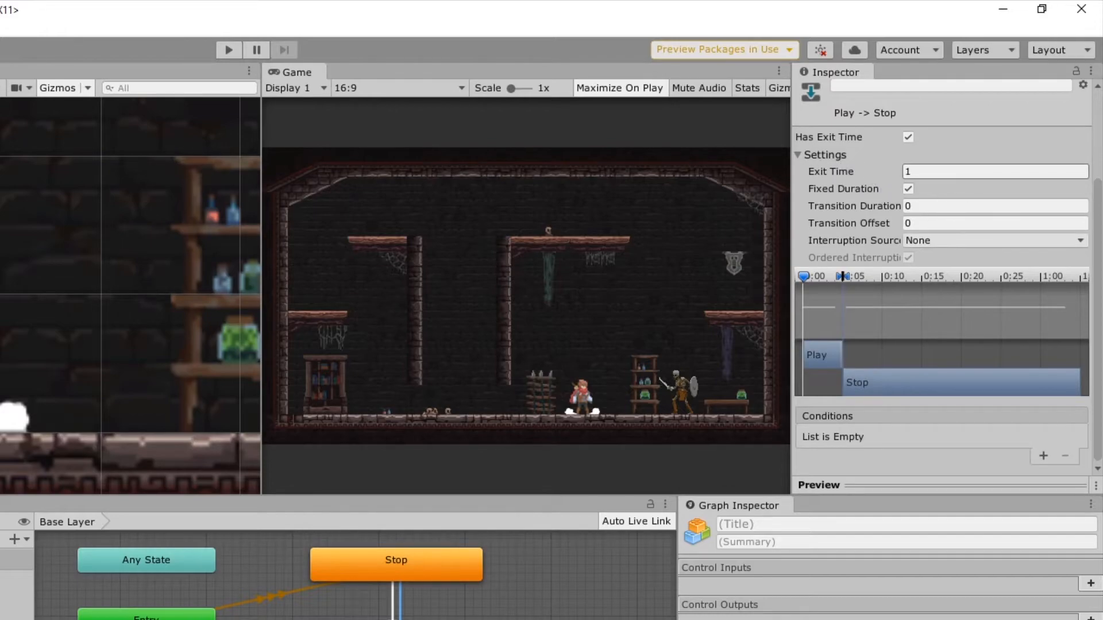
pyautogui.moveTo(850, 433)
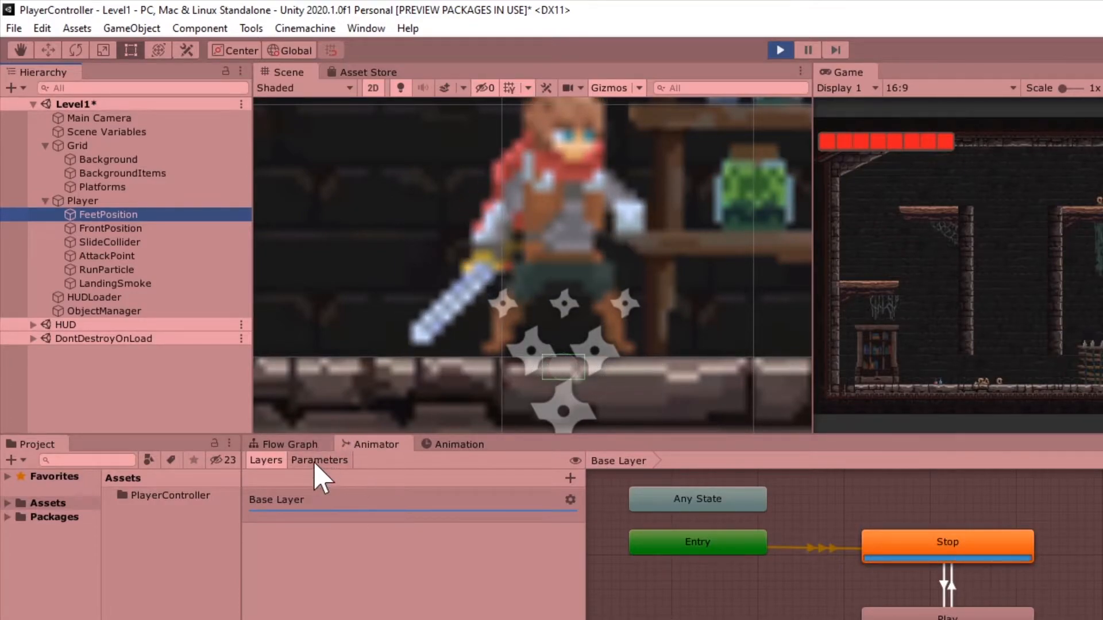
# Step: Show FeetPosition's flow graph with the Once → Find With Tag (LandDust) → Set Trigger (Land) chain
pyautogui.click(288, 443)
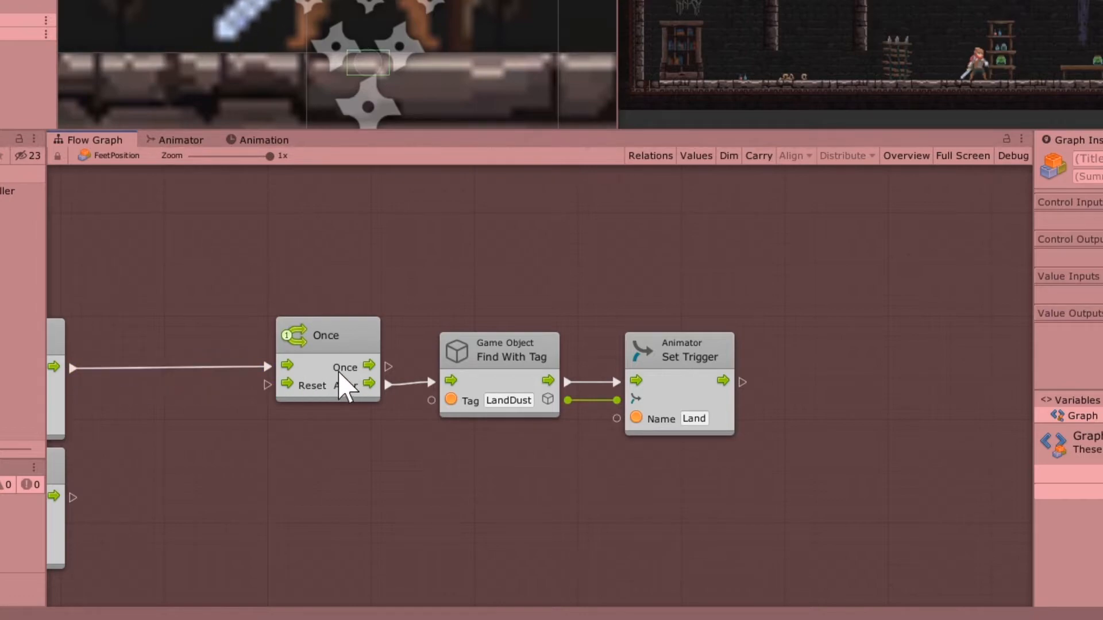
pyautogui.moveTo(684, 378)
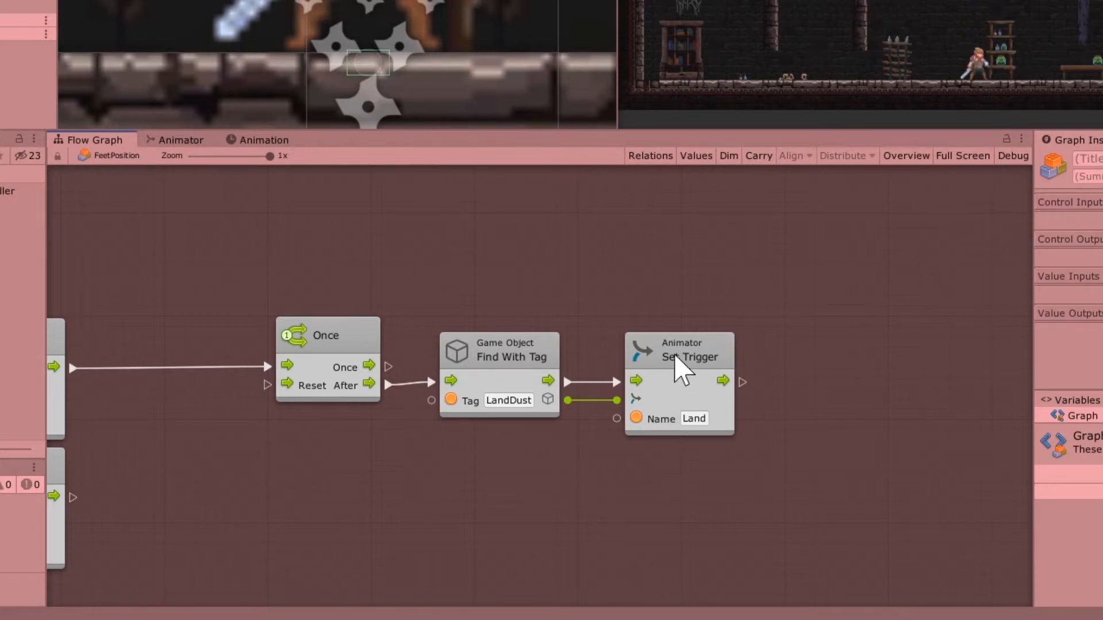
pyautogui.moveTo(642, 30)
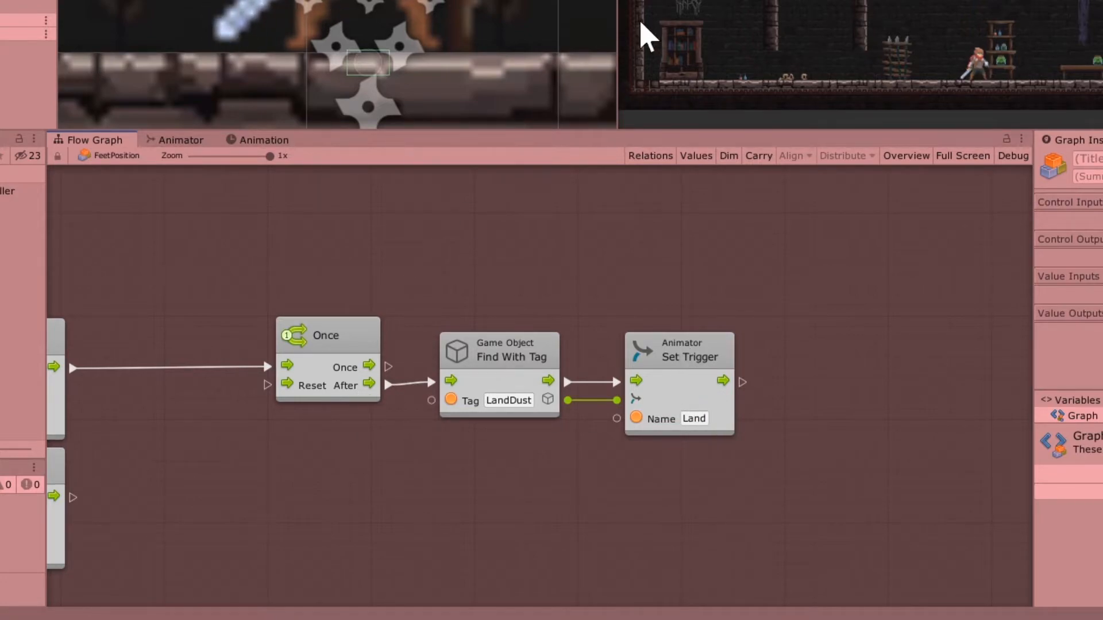
pyautogui.moveTo(943, 94)
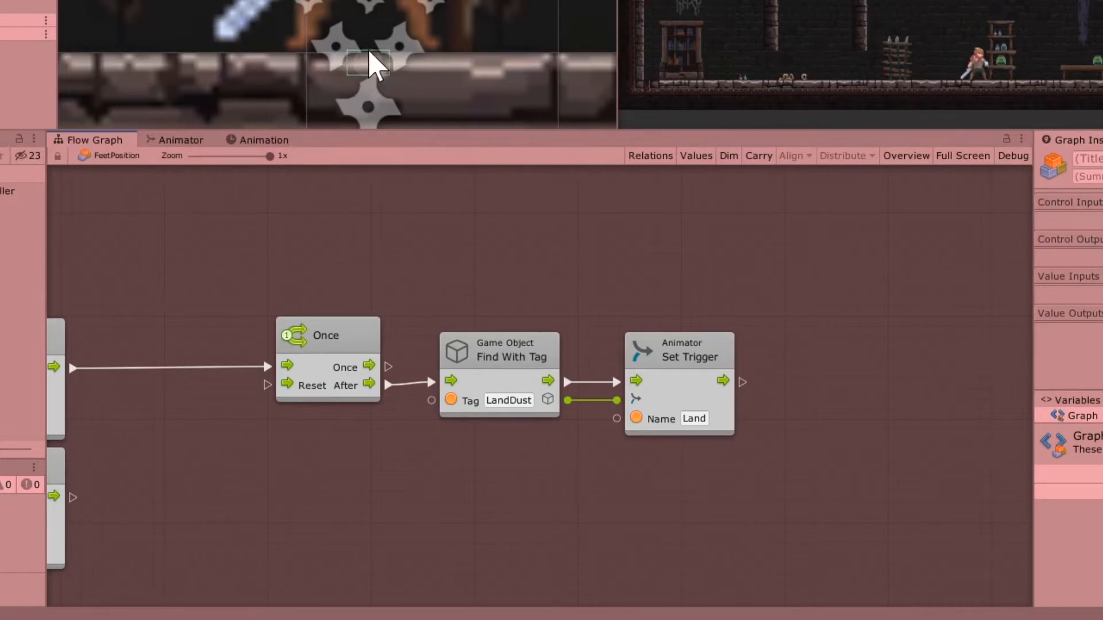
pyautogui.moveTo(361, 69)
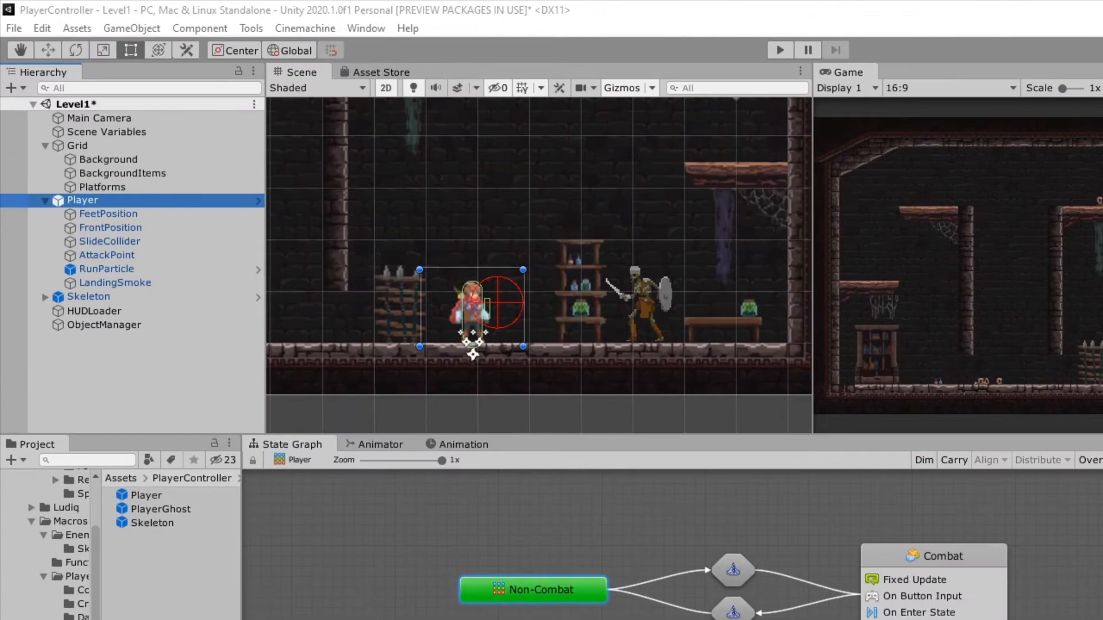
pyautogui.moveTo(129, 373)
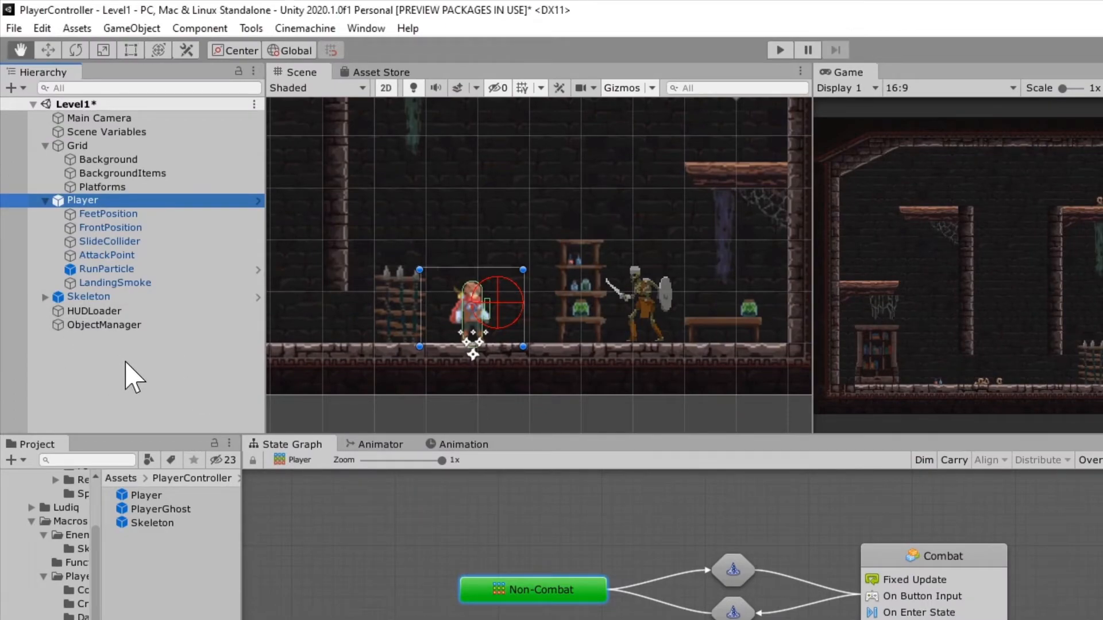
# Step: Select the PlayerGhost prefab in the Project window and reveal its Sprite Renderer and Flow Machine
pyautogui.rightClick(132, 375)
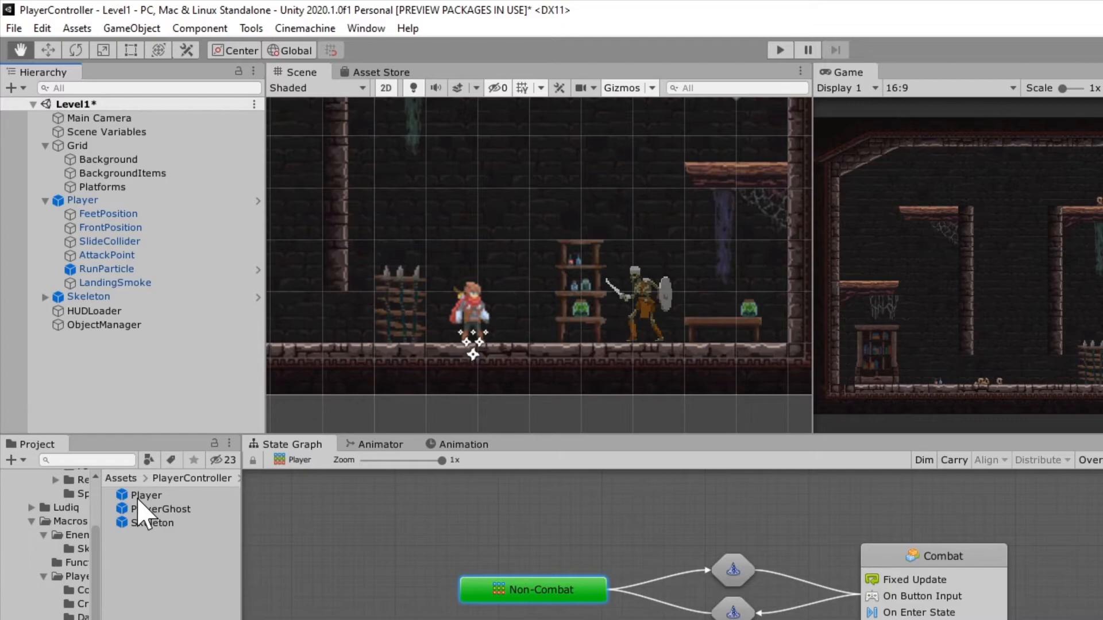
pyautogui.moveTo(115, 384)
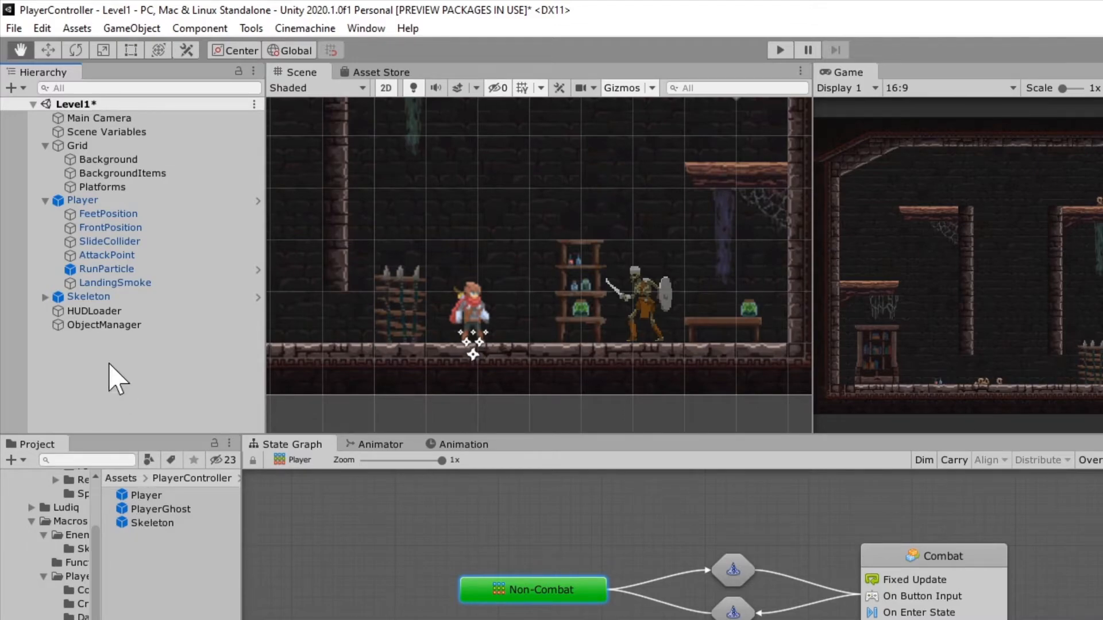
pyautogui.click(159, 509)
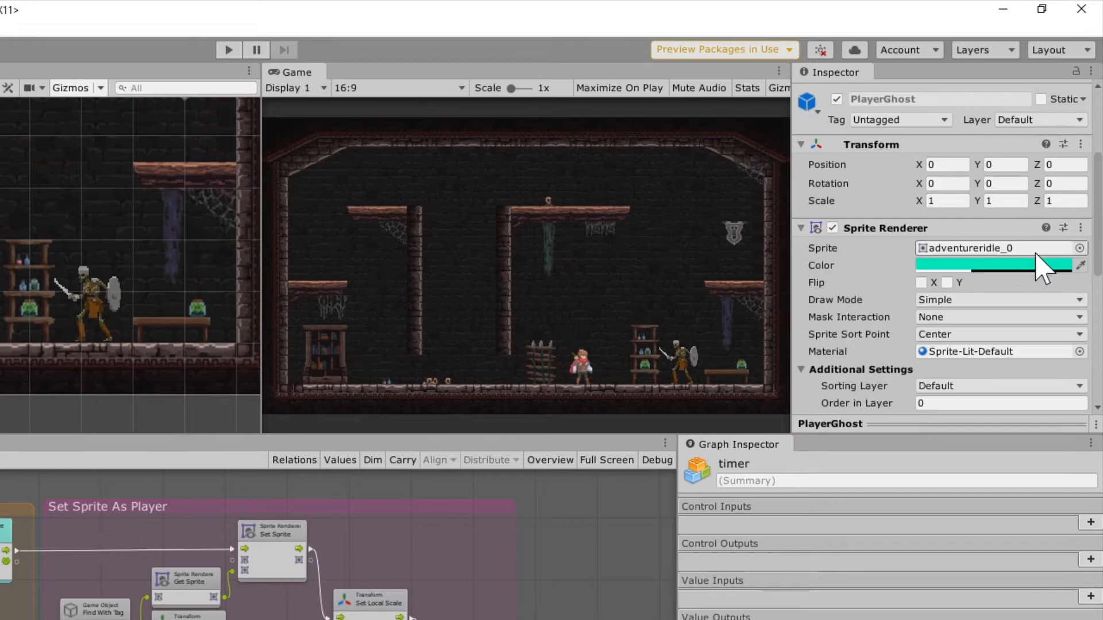
pyautogui.moveTo(967, 270)
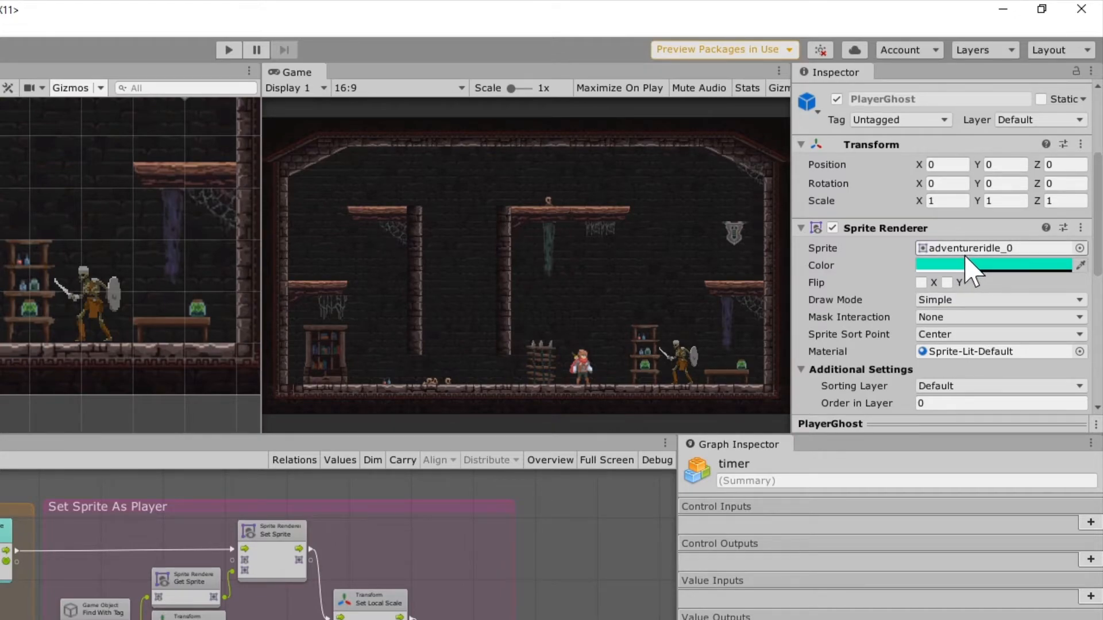
pyautogui.moveTo(985, 259)
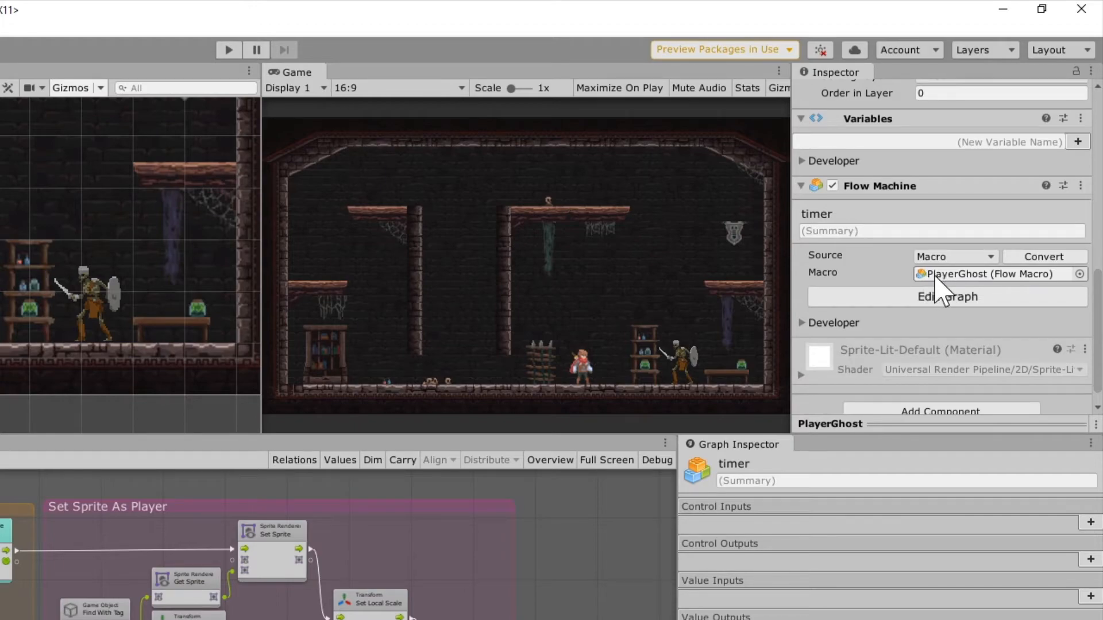
pyautogui.moveTo(1002, 288)
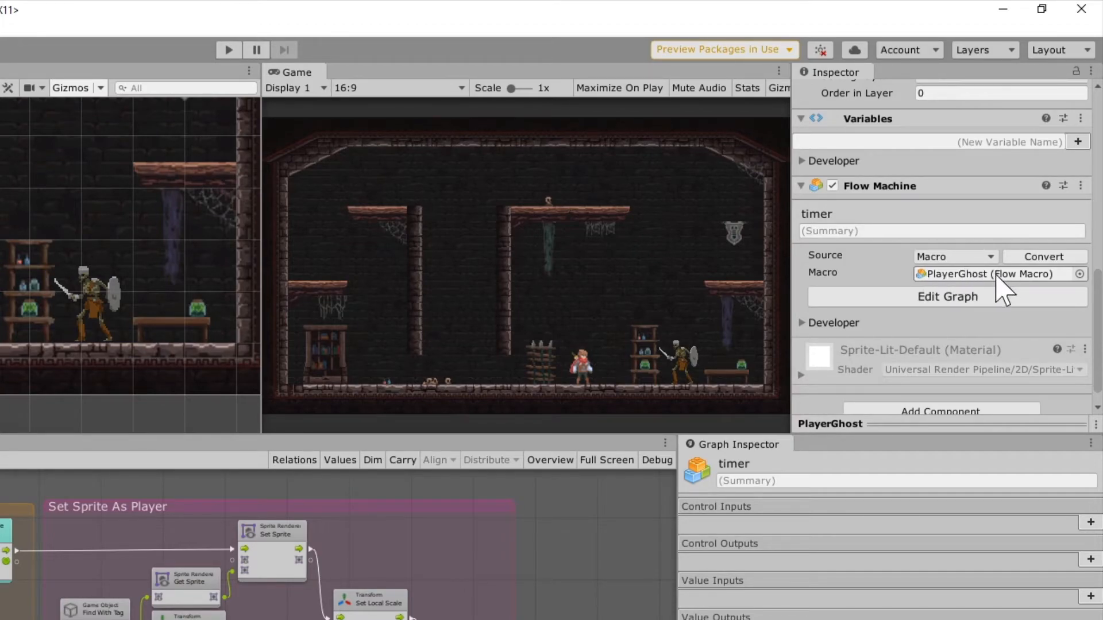
pyautogui.click(947, 296)
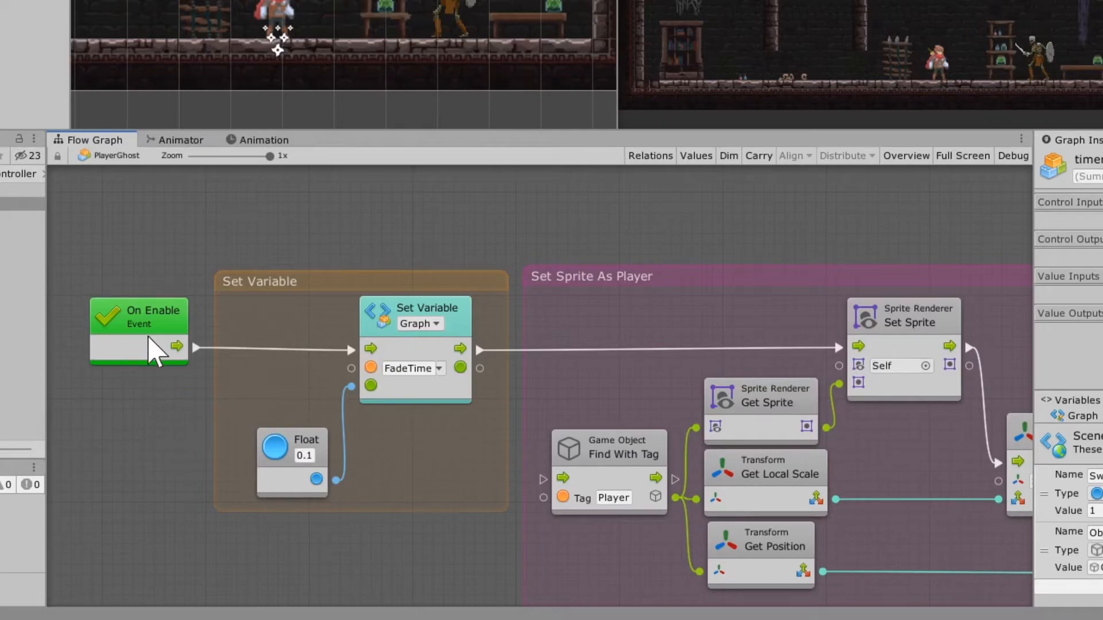
pyautogui.moveTo(172, 340)
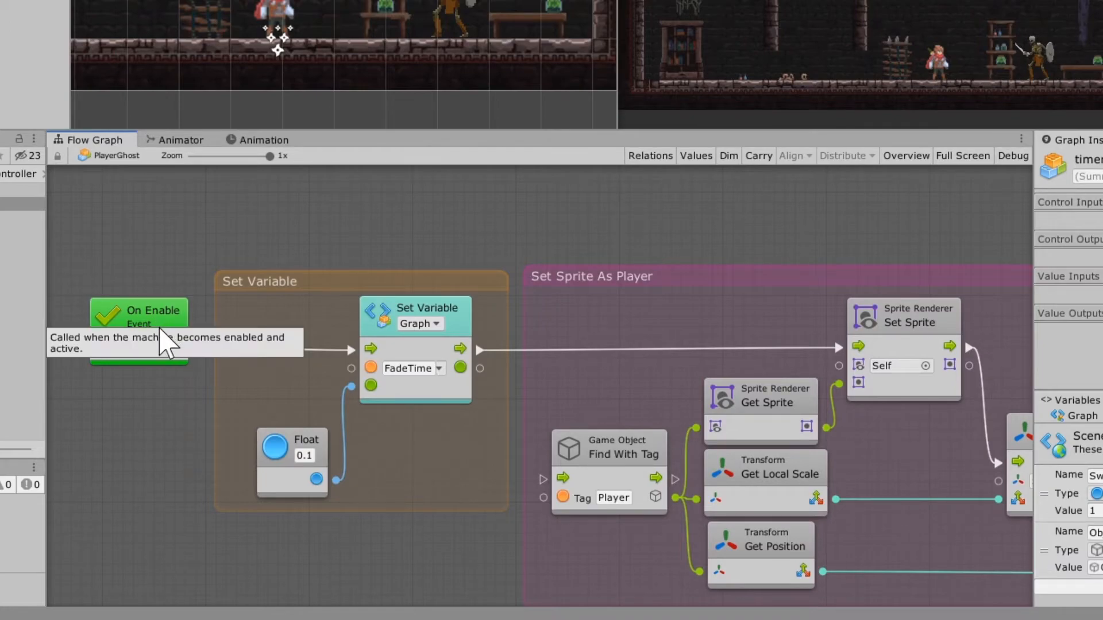
pyautogui.moveTo(183, 393)
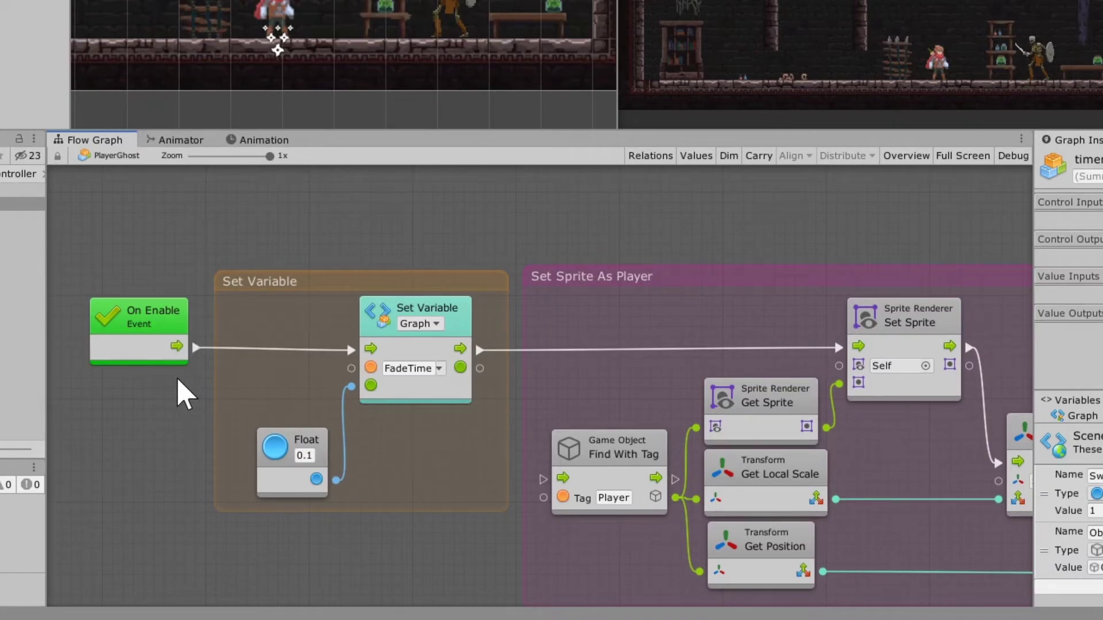
pyautogui.moveTo(704, 333)
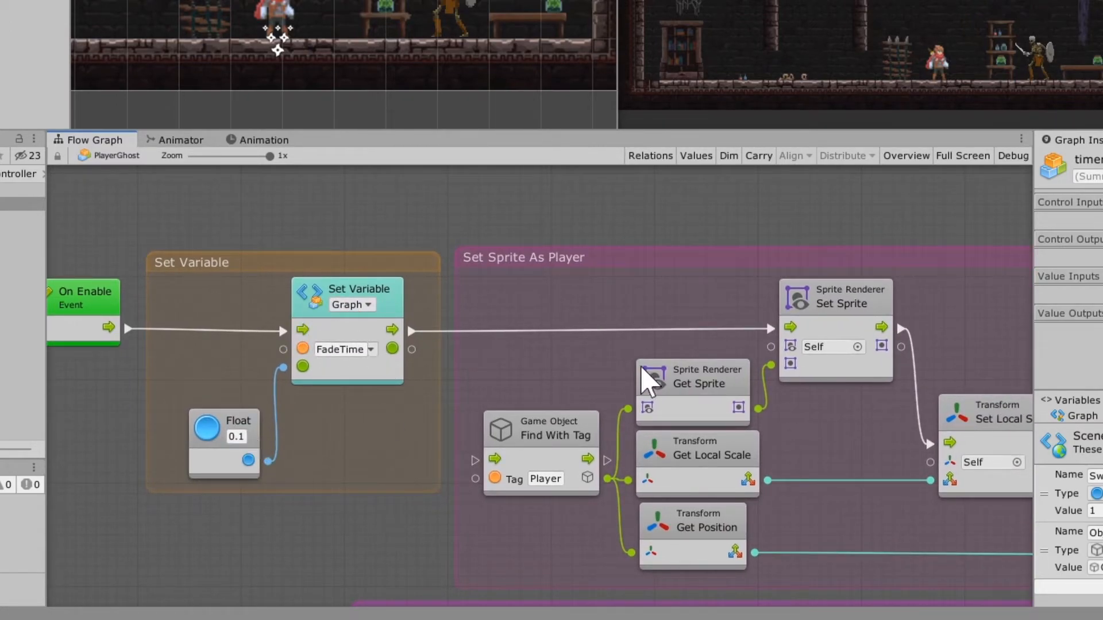
pyautogui.moveTo(277, 354)
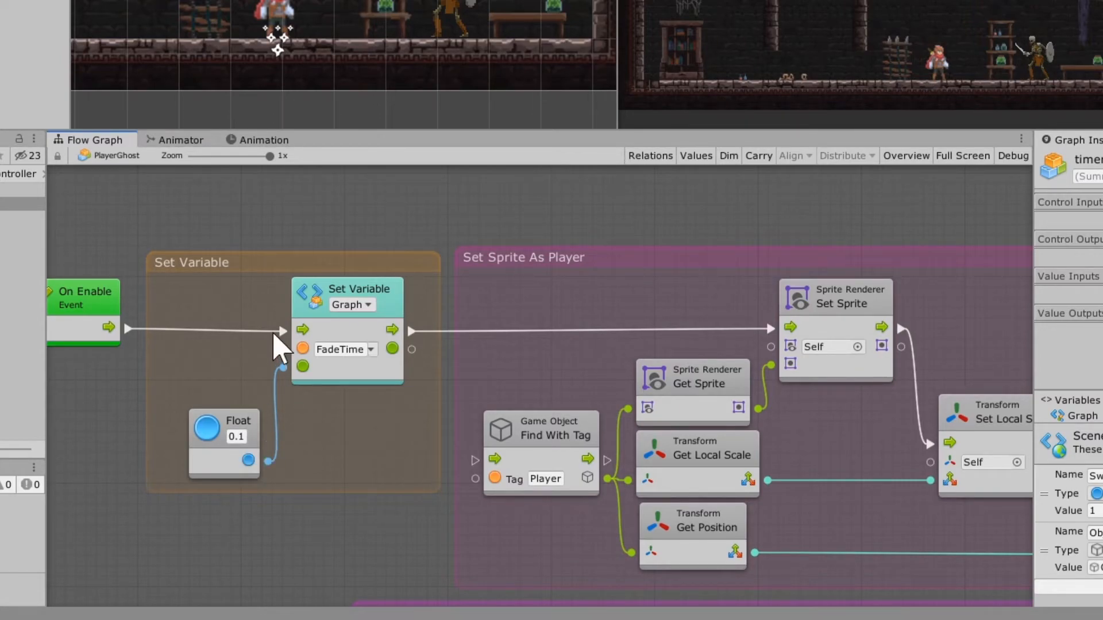
pyautogui.moveTo(802, 279)
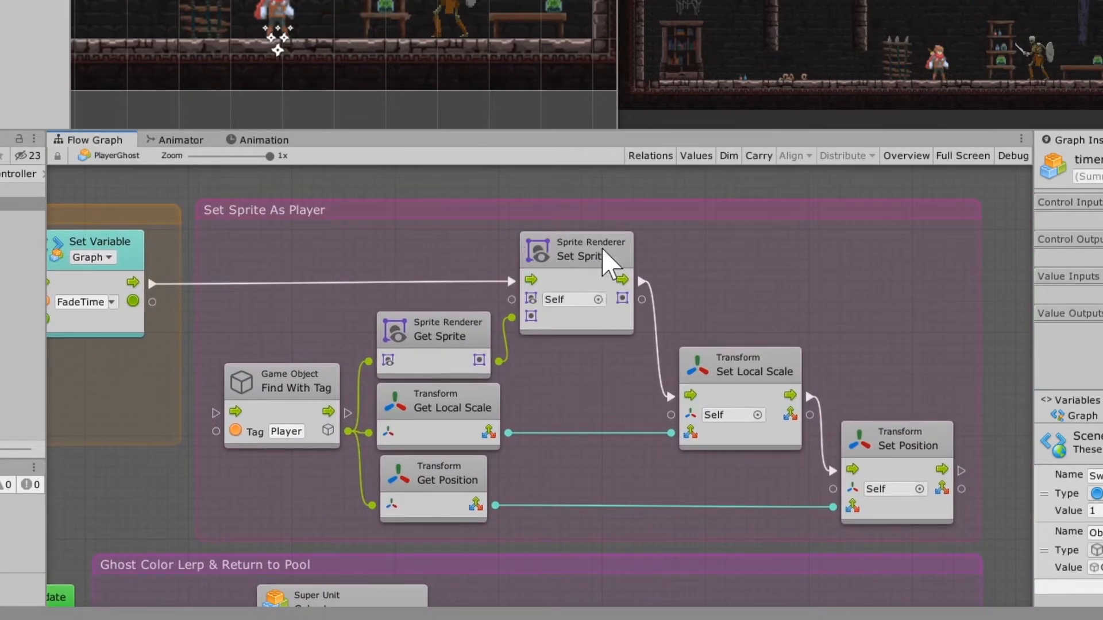
pyautogui.moveTo(494, 371)
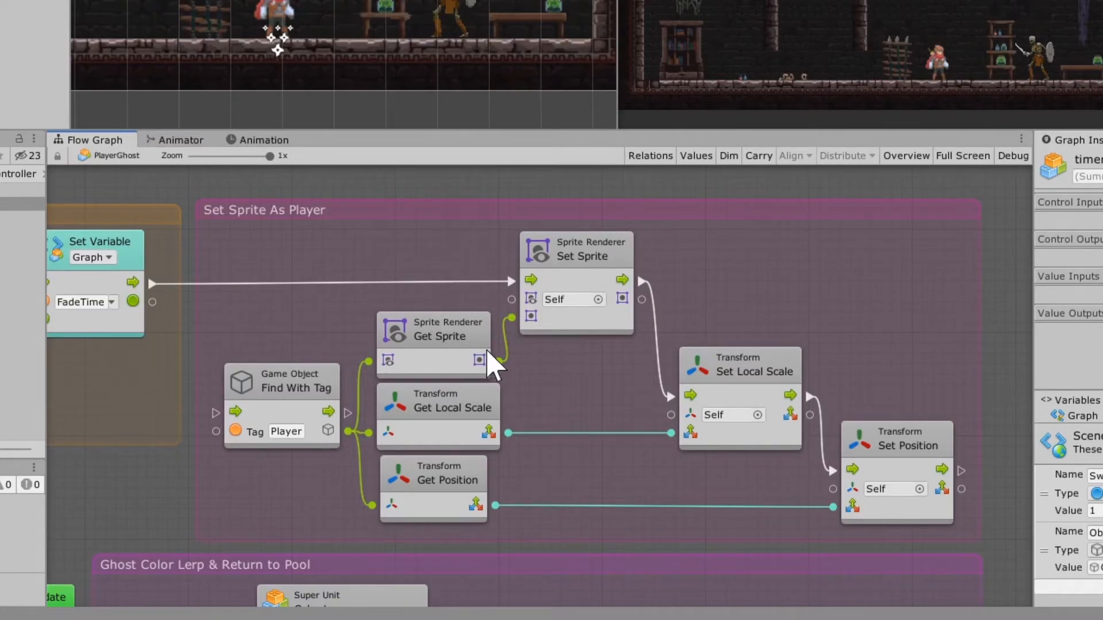
pyautogui.moveTo(345, 454)
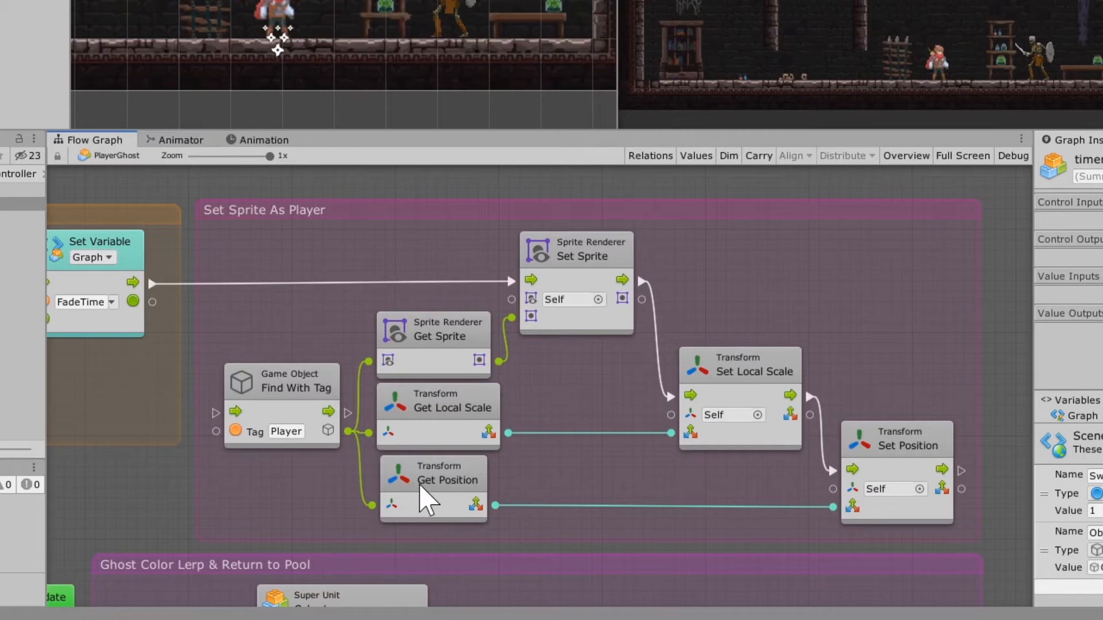
pyautogui.moveTo(887, 21)
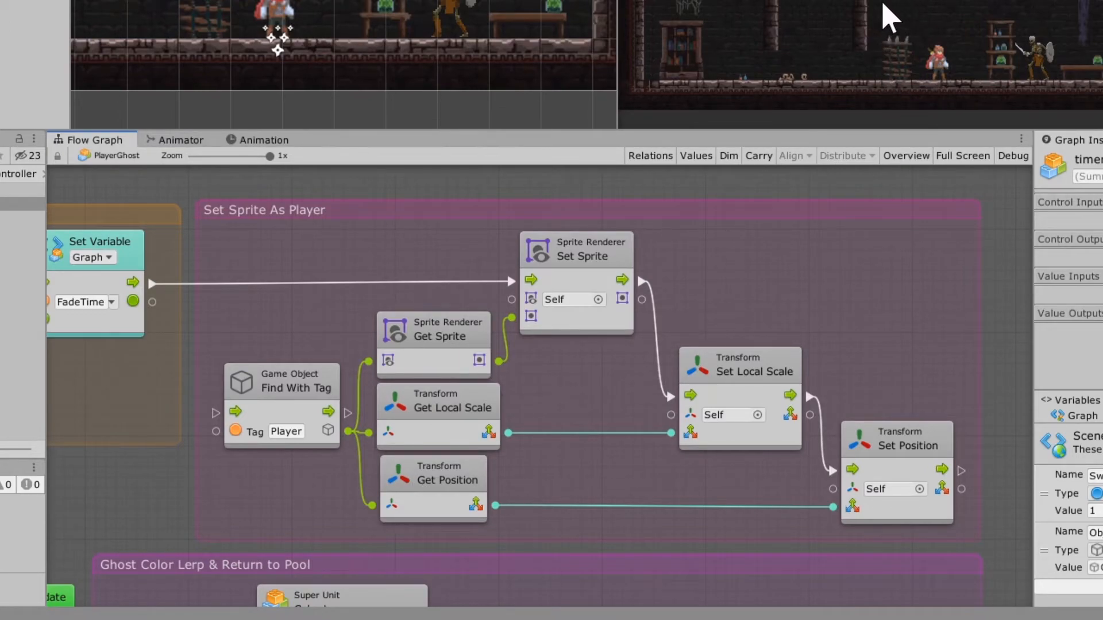
pyautogui.moveTo(425, 294)
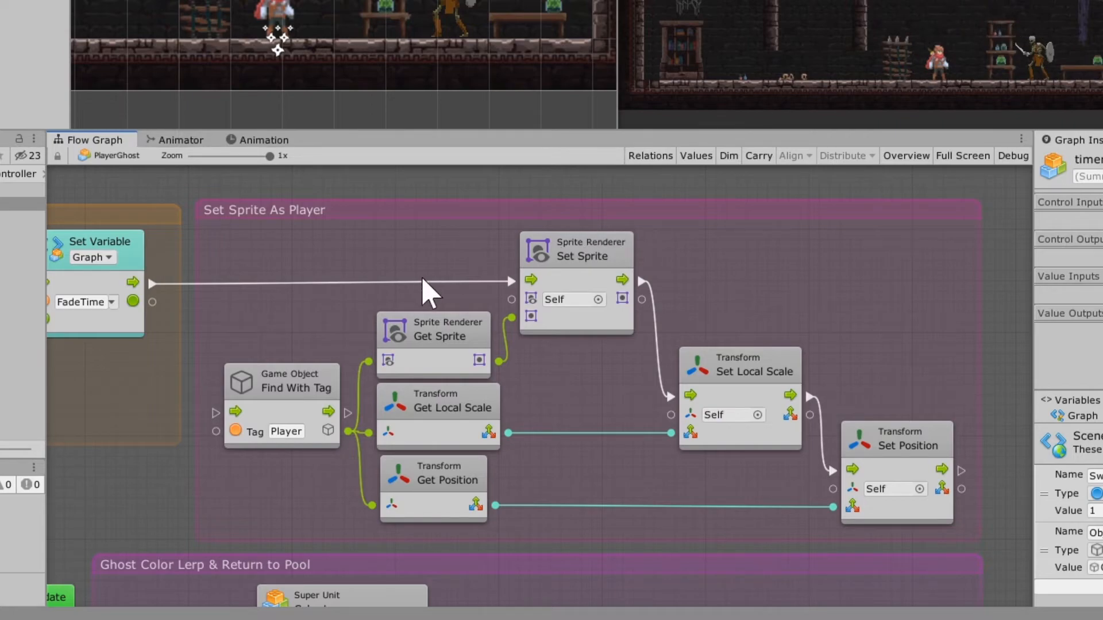
pyautogui.scroll(-3)
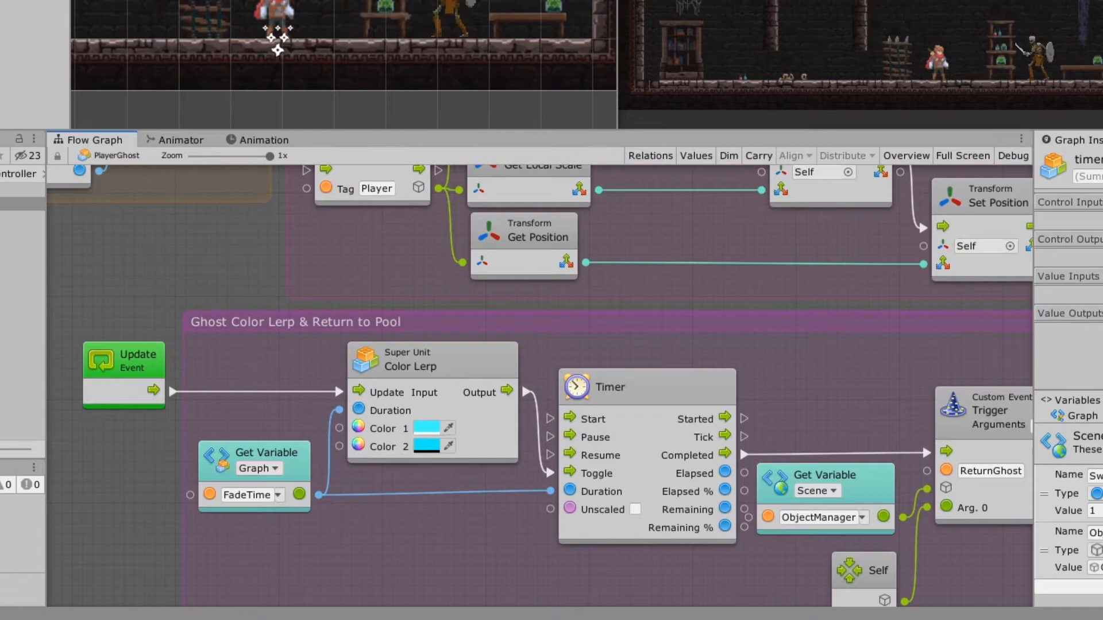
pyautogui.moveTo(678, 112)
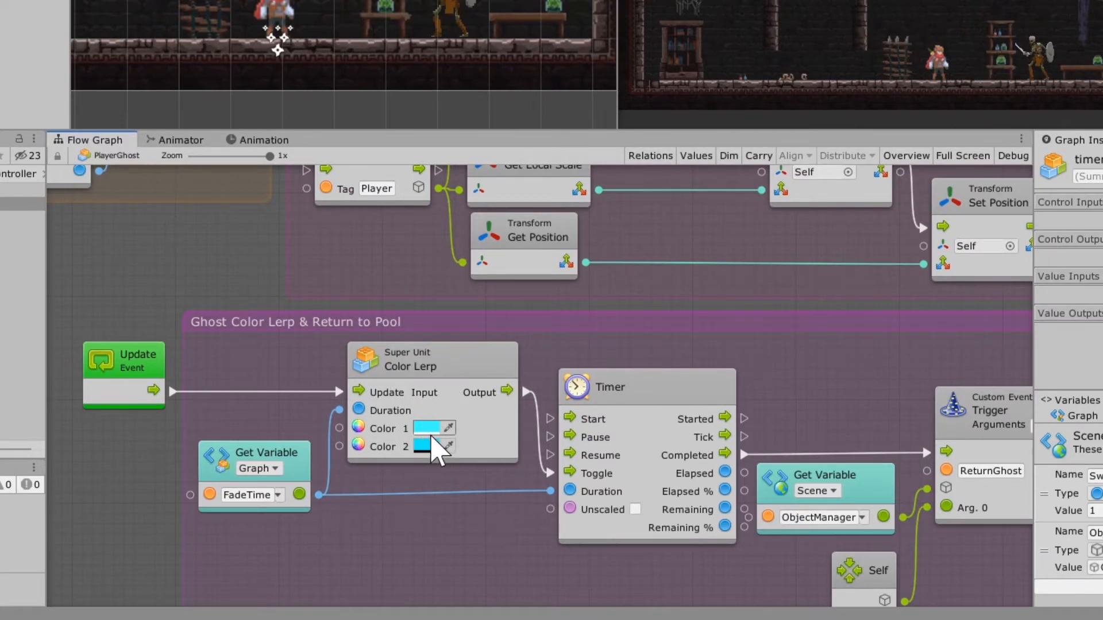
pyautogui.click(427, 427)
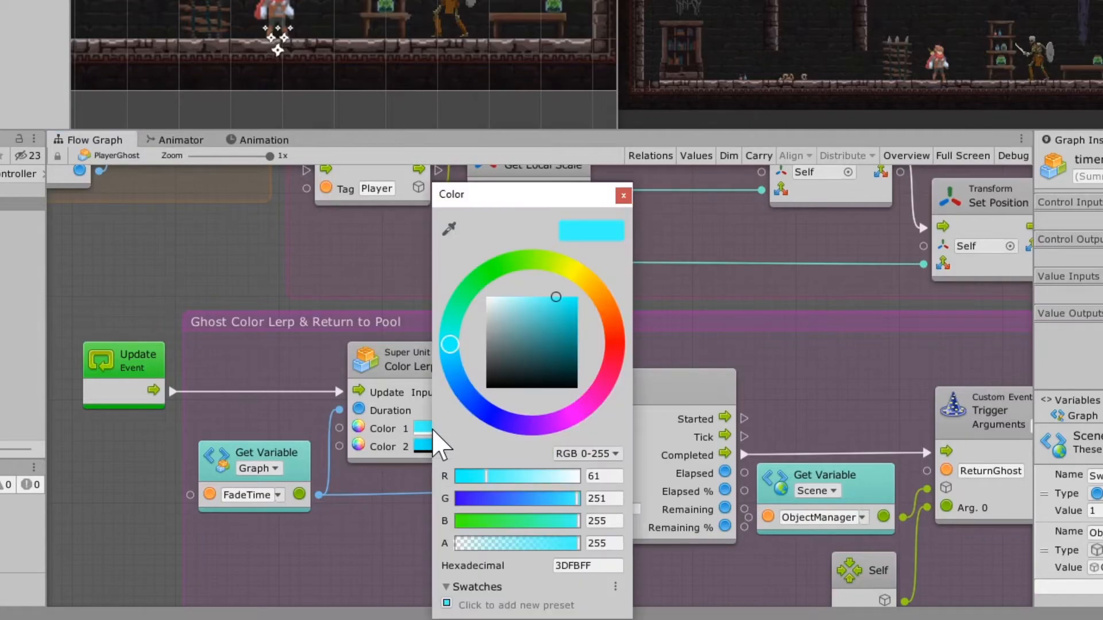
pyautogui.click(623, 196)
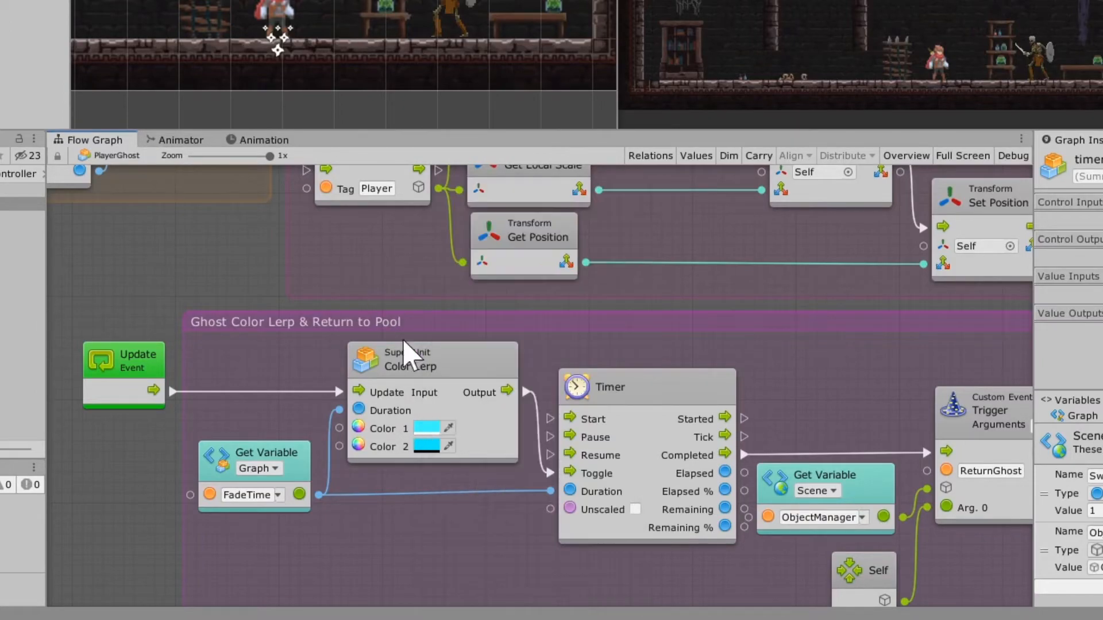
pyautogui.click(431, 428)
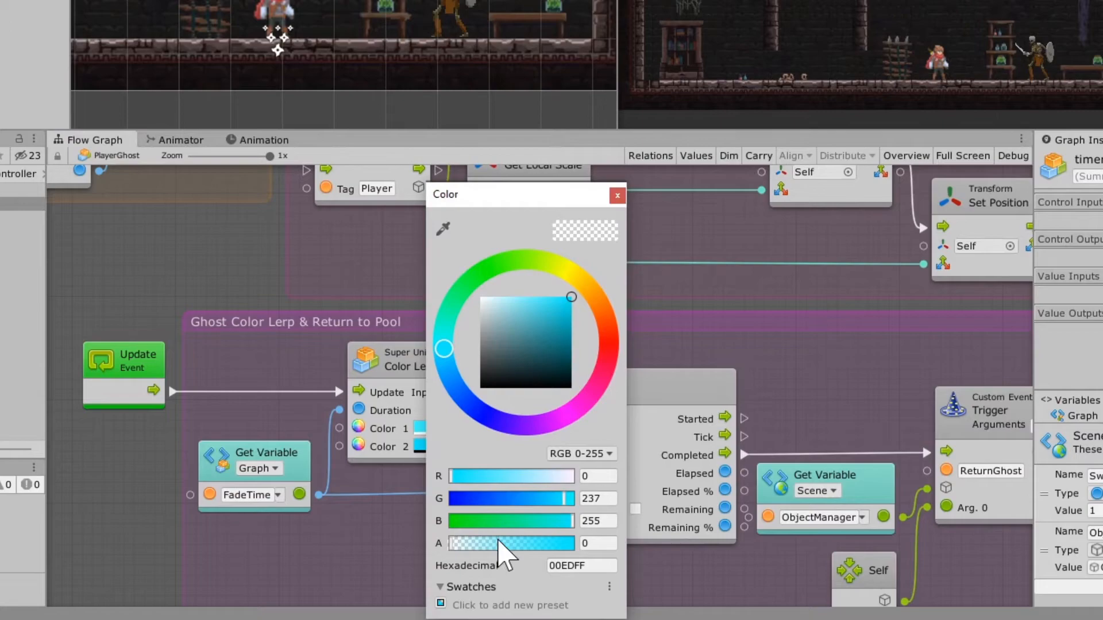
pyautogui.moveTo(312, 313)
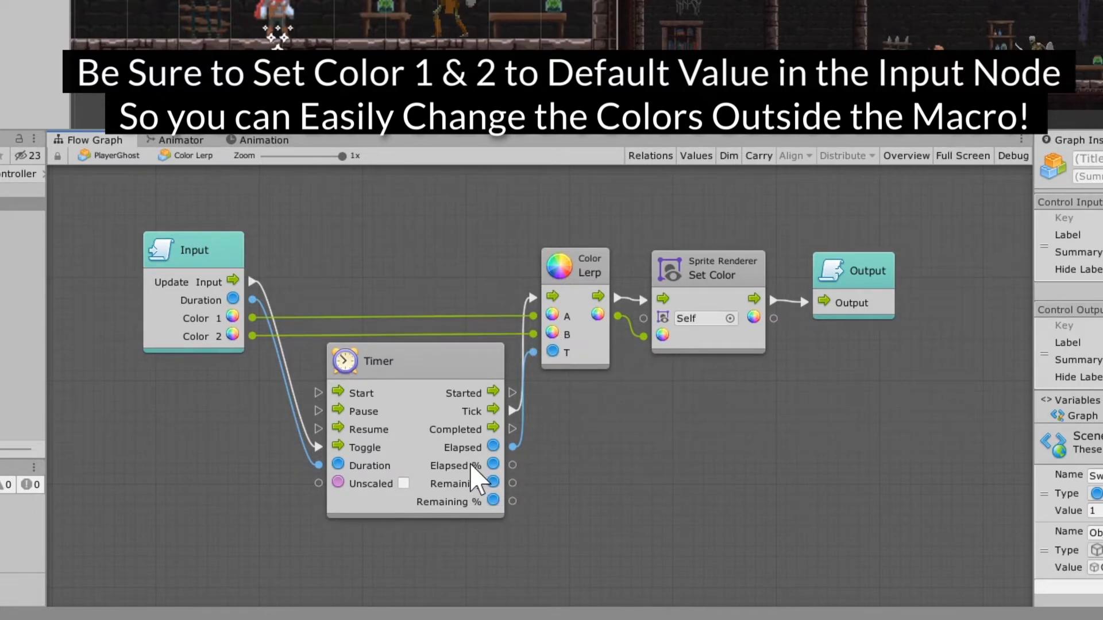
pyautogui.moveTo(346, 469)
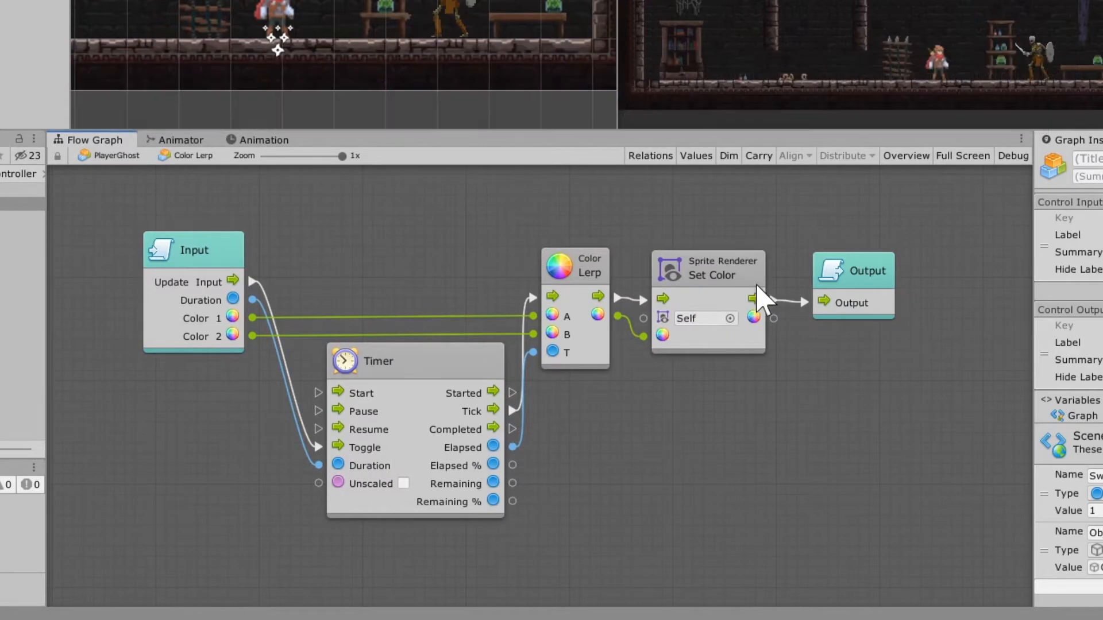
pyautogui.moveTo(736, 290)
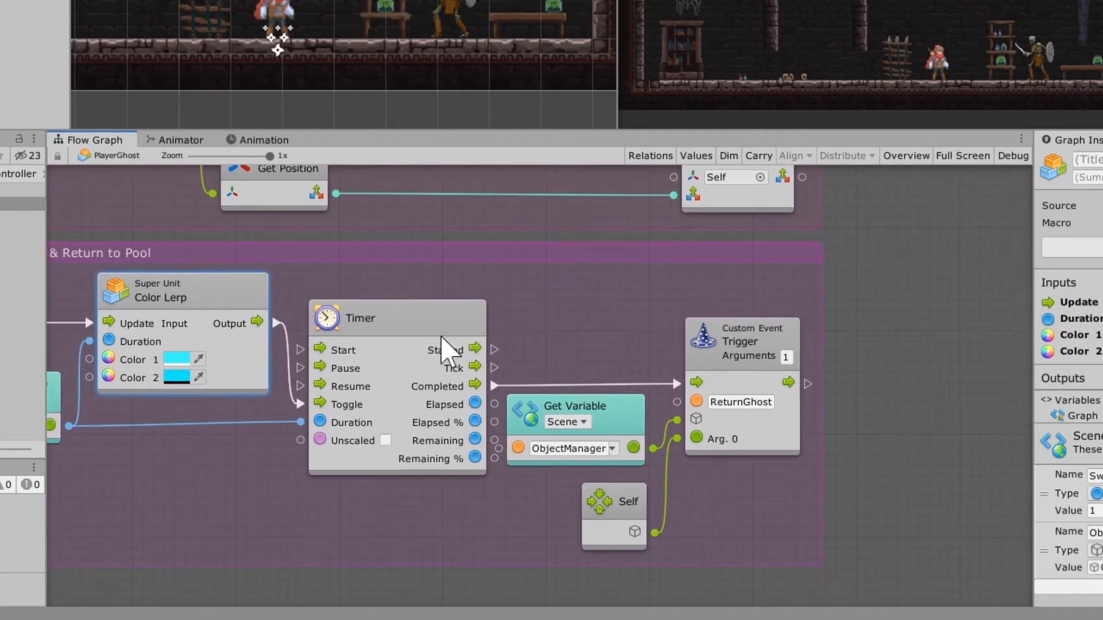
pyautogui.moveTo(570, 391)
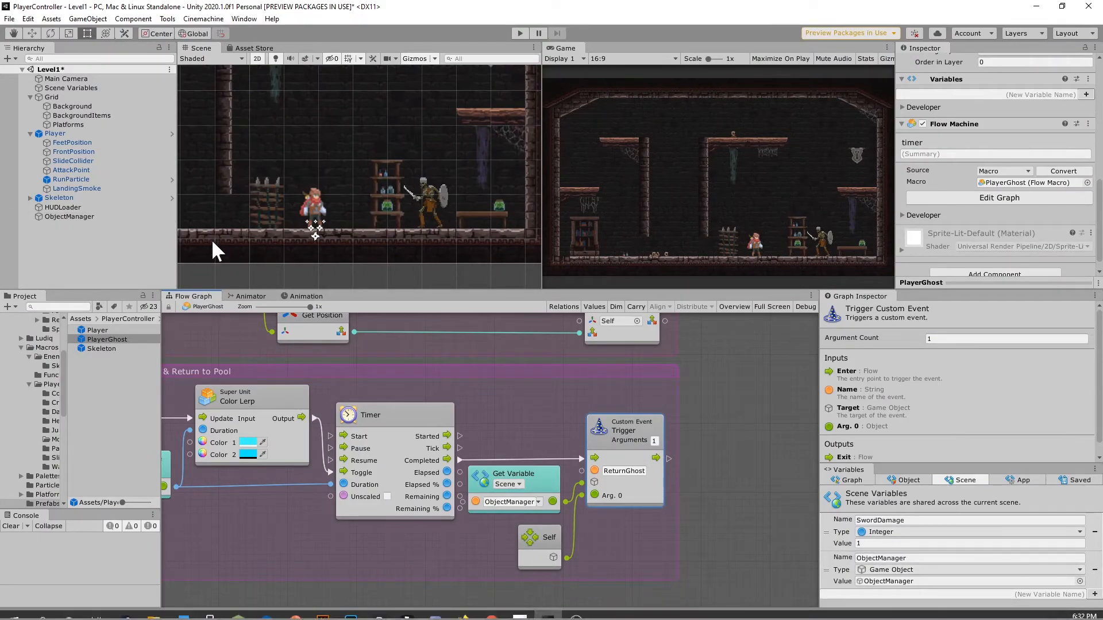
# Step: Select the ObjectManager object to show its flow machine and ObjectPool macro
pyautogui.click(69, 216)
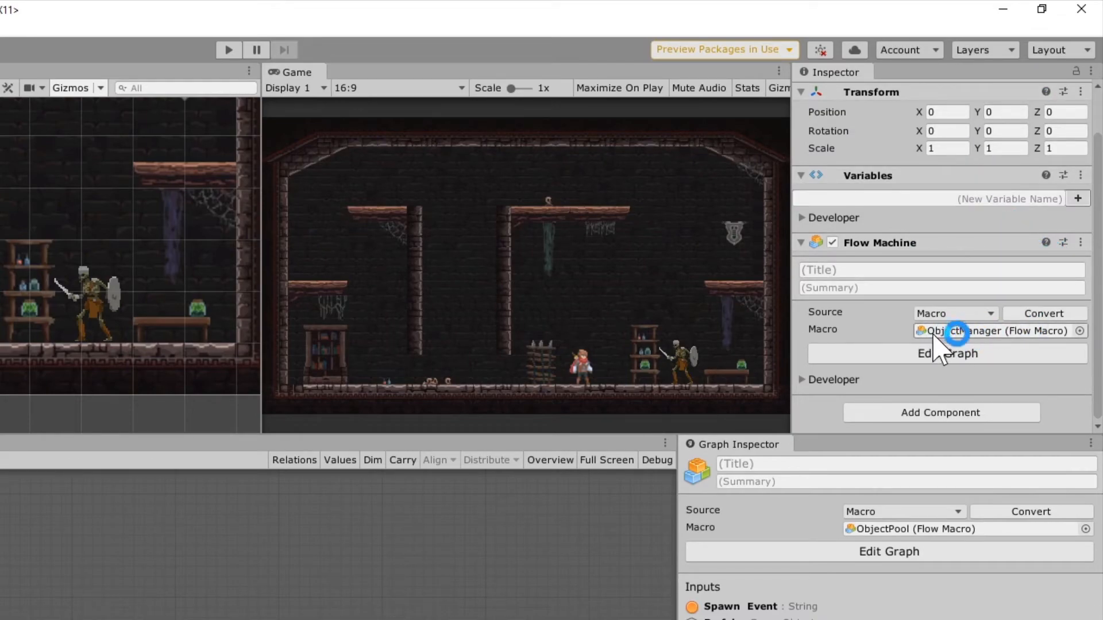
# Step: Open the ObjectManager's flow graph showing PlayerGhost feeding the Object Pool with SpawnGhost and ReturnGhost events
pyautogui.click(947, 354)
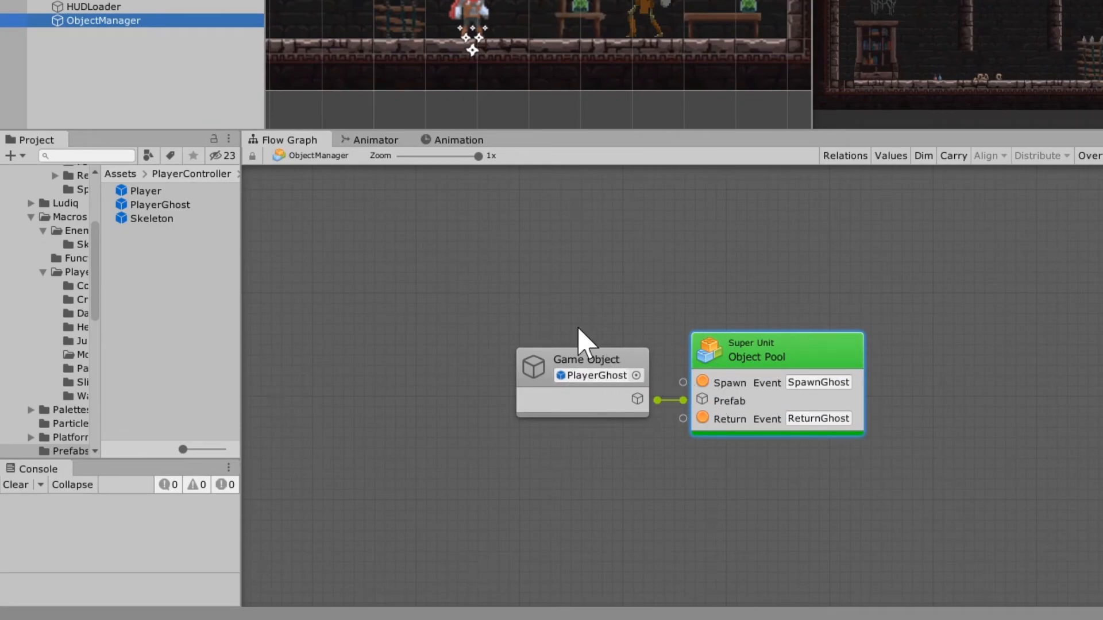
pyautogui.moveTo(122, 215)
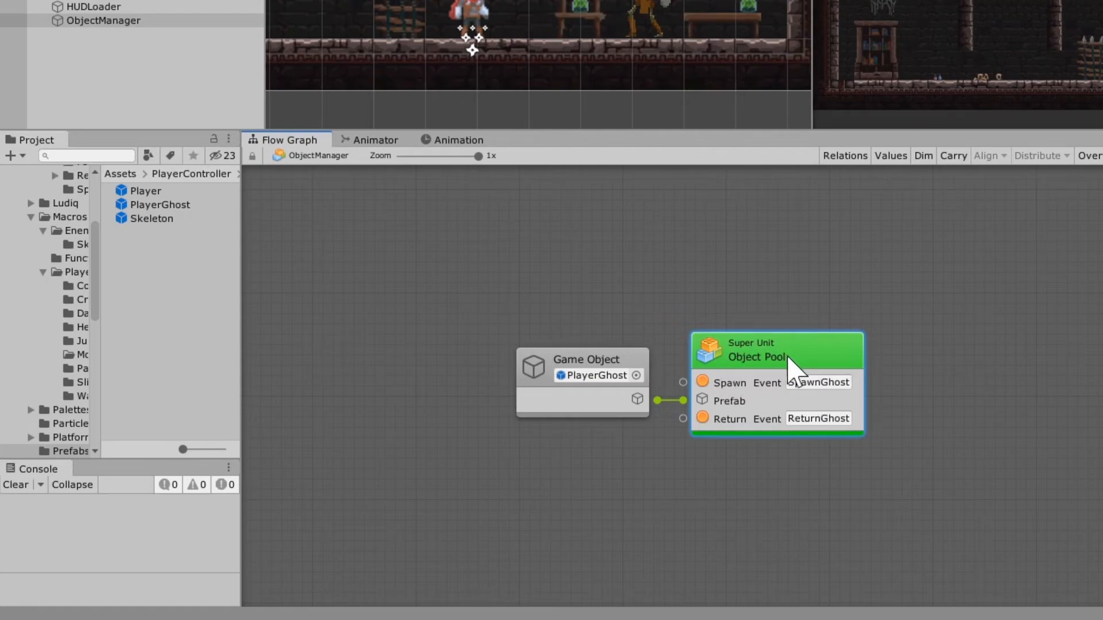
pyautogui.moveTo(883, 429)
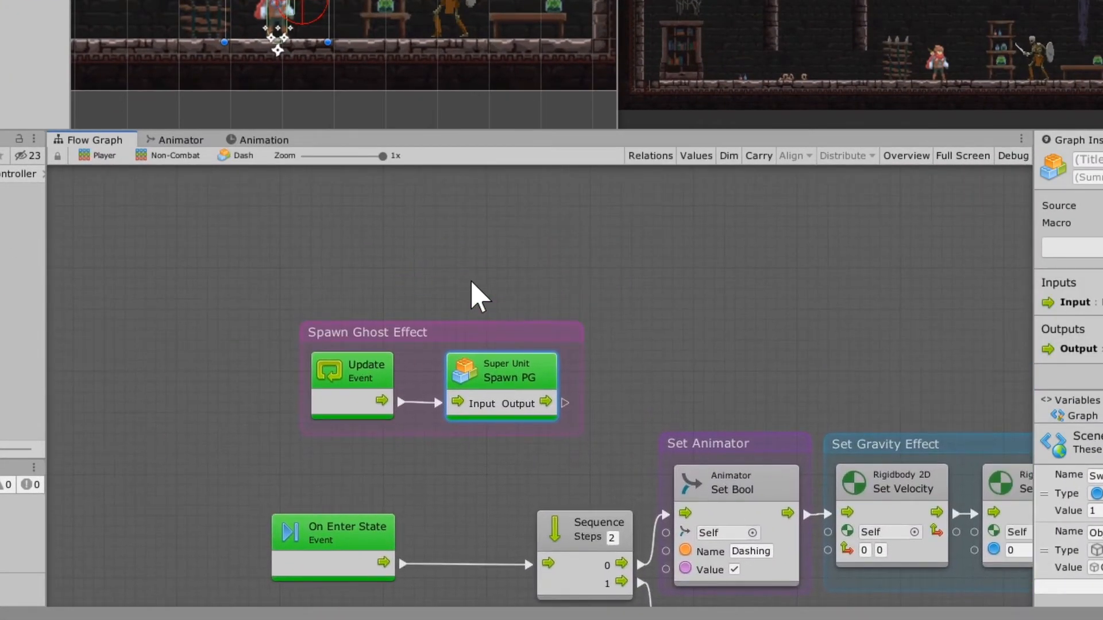
pyautogui.moveTo(370, 414)
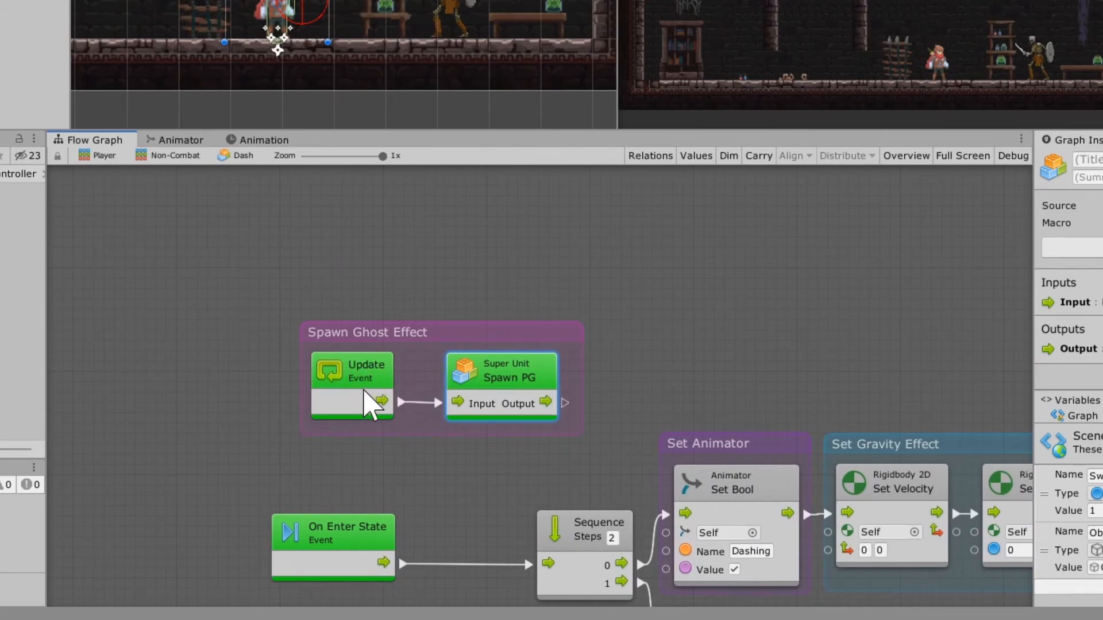
pyautogui.moveTo(538, 413)
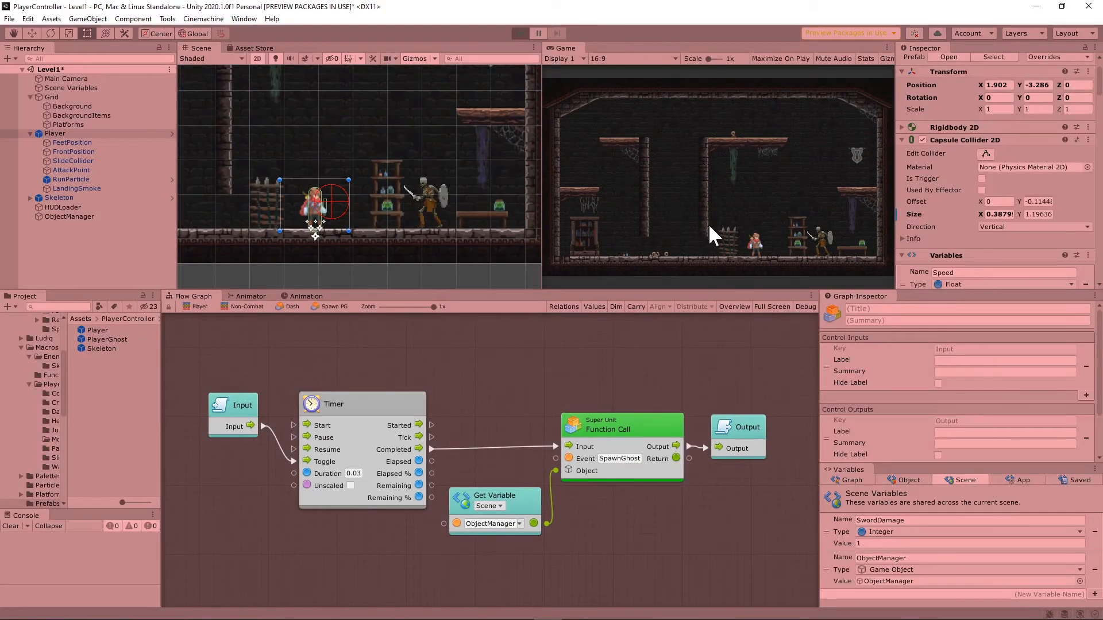
pyautogui.moveTo(634, 177)
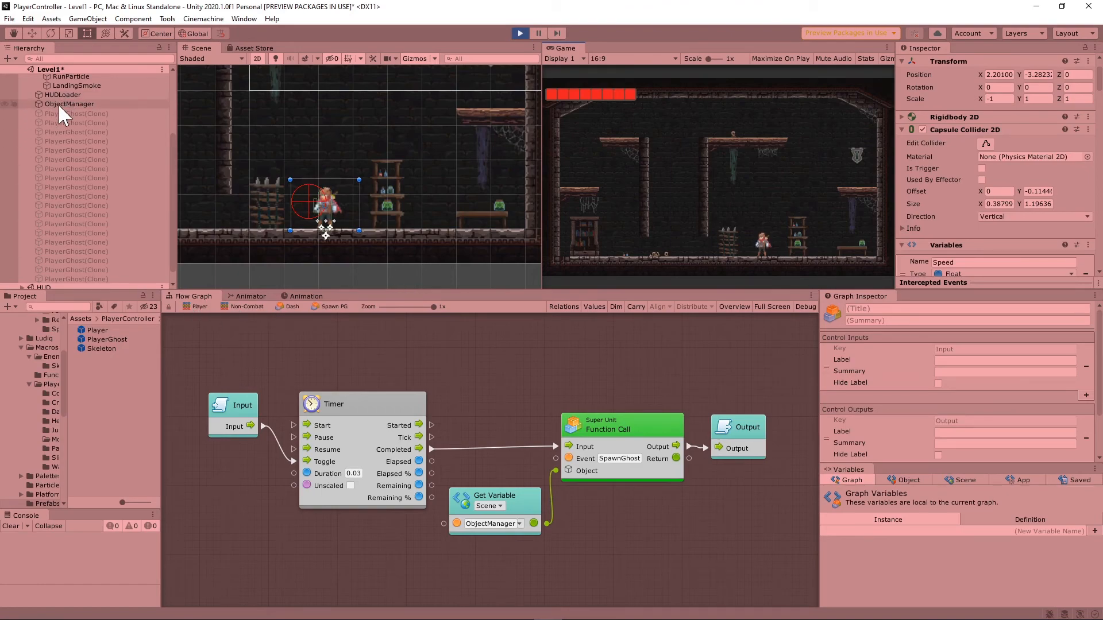
# Step: In the PlayerGhost graph, set both Color Lerp fade colours to red (FF0000)
pyautogui.click(70, 103)
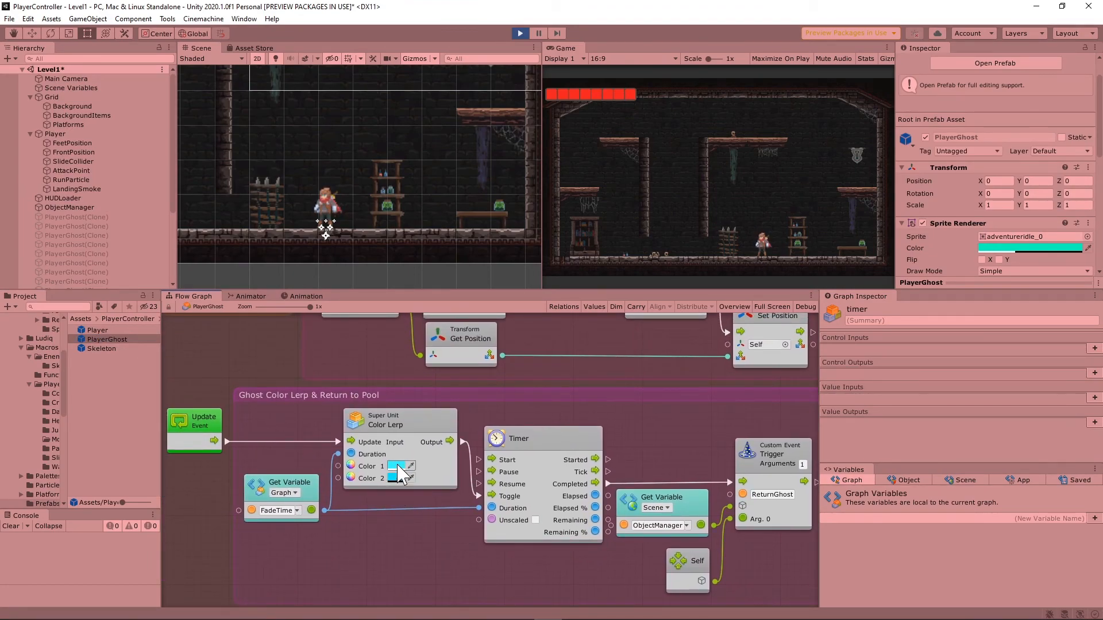
pyautogui.click(395, 466)
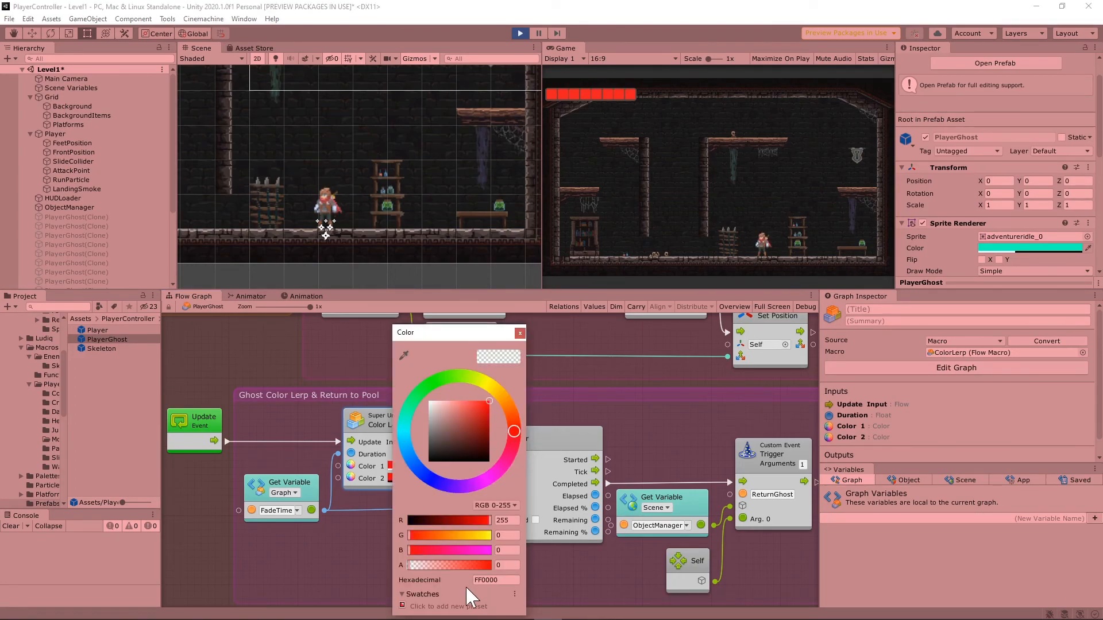
pyautogui.click(519, 333)
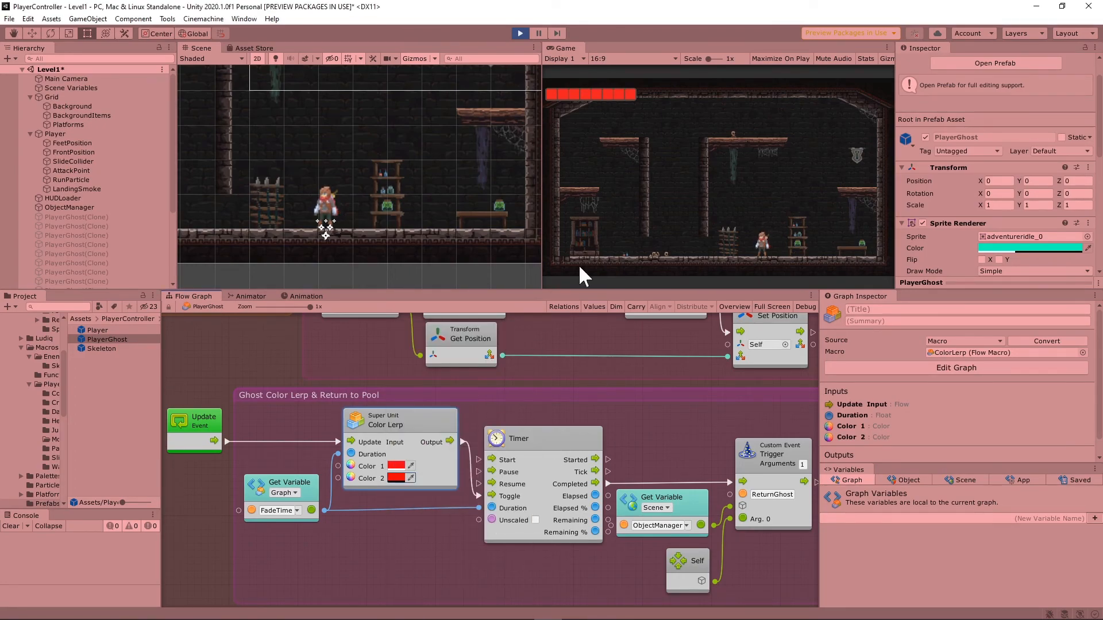